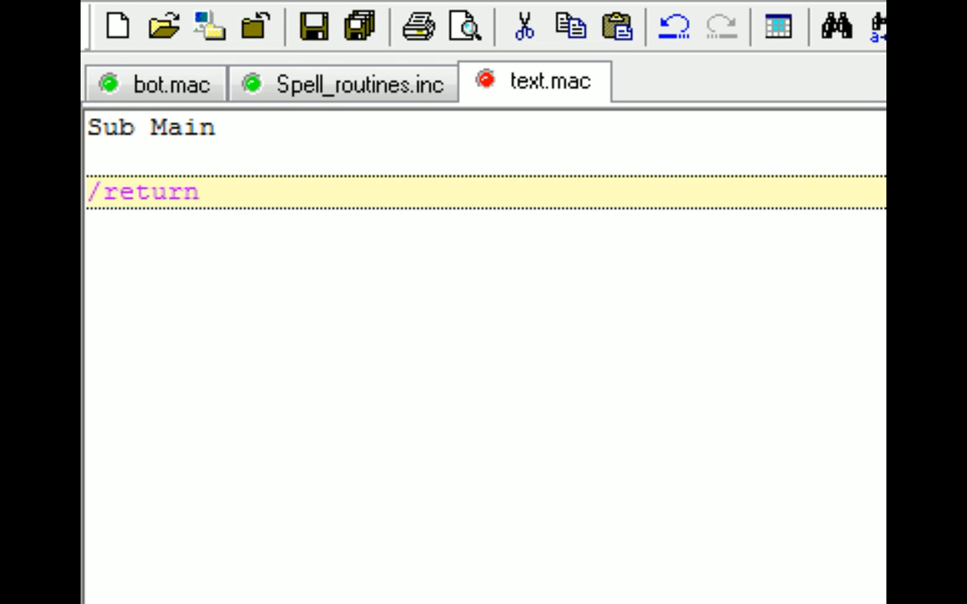
pyautogui.moveTo(231, 162)
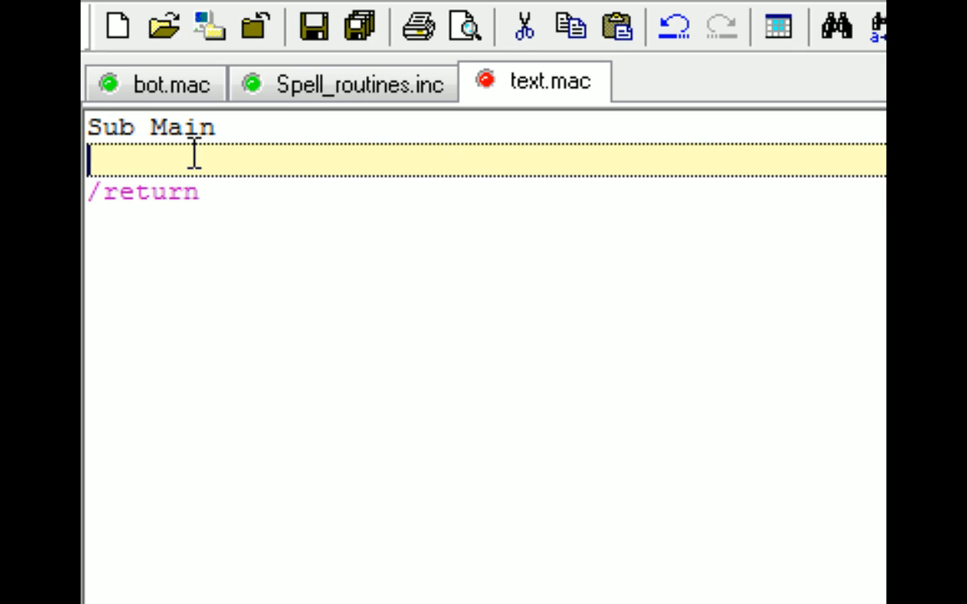
# Type '/echo Hello world.' on the empty line inside Sub Main.
pyautogui.write('/')
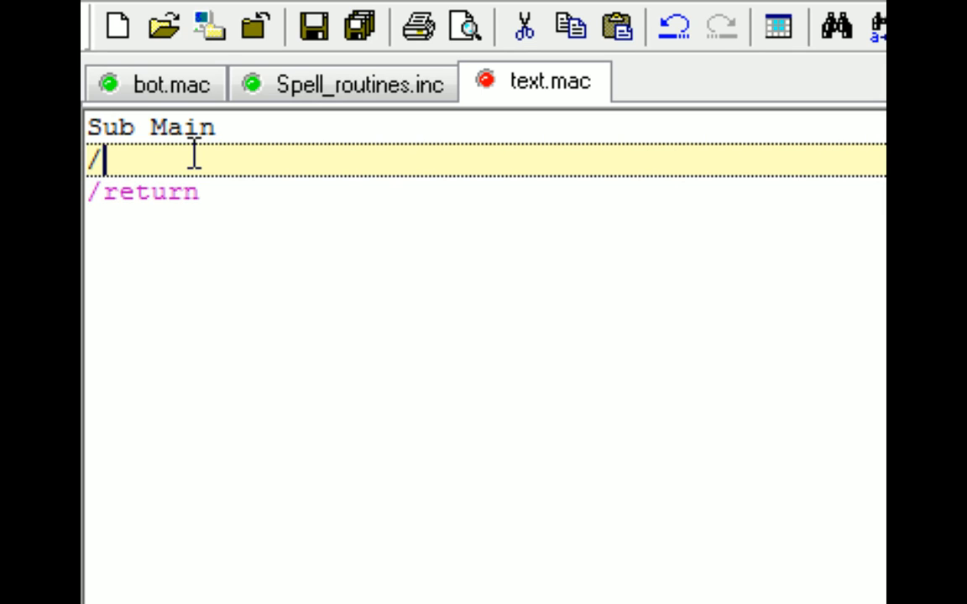
pyautogui.write('echo')
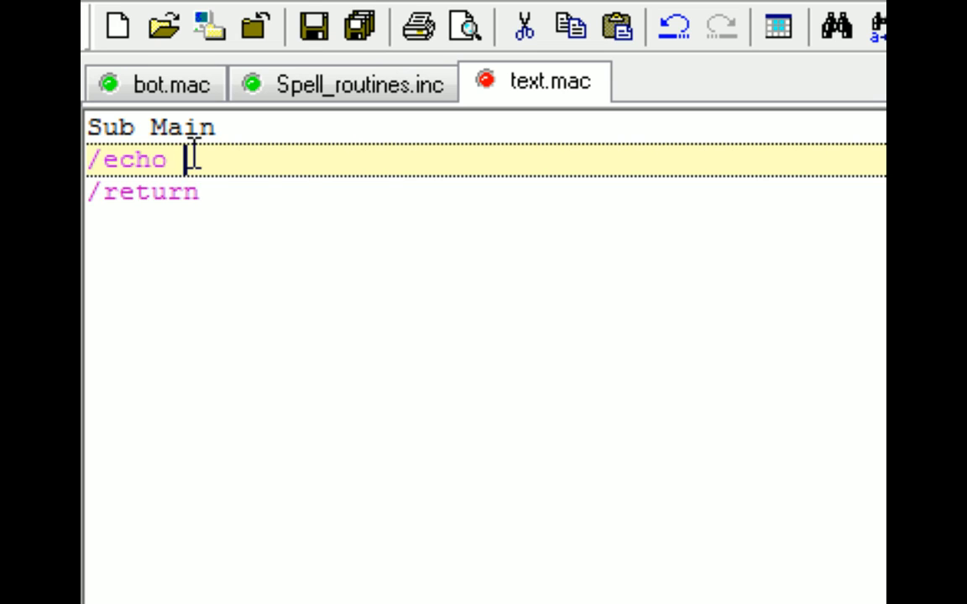
pyautogui.write('Hello wo')
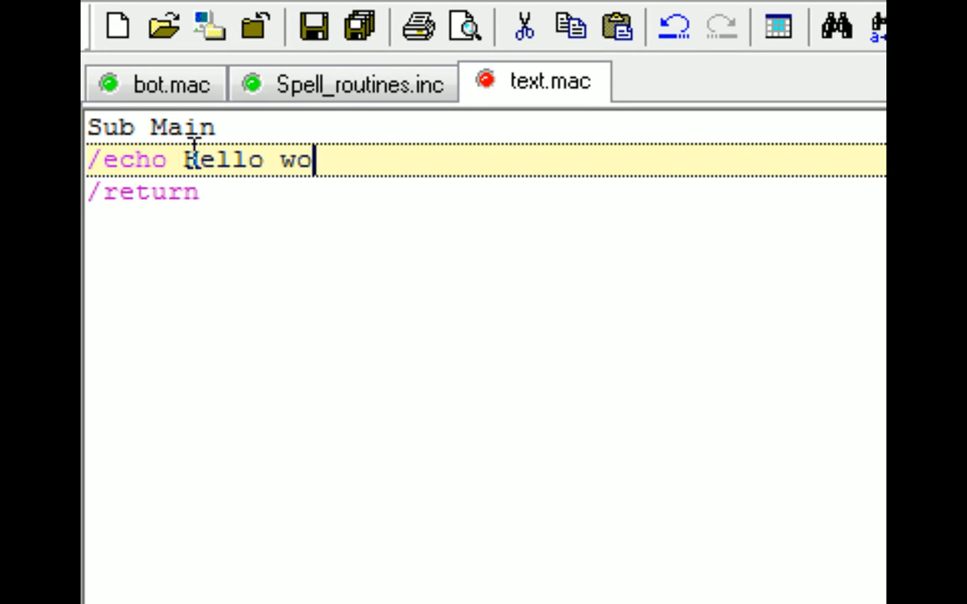
pyautogui.write('rld.')
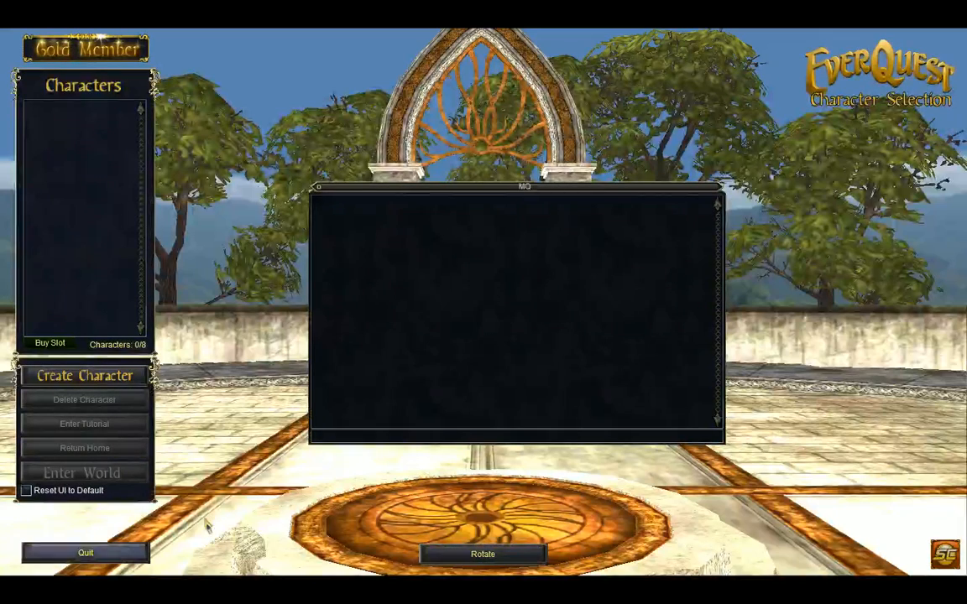
pyautogui.moveTo(330, 446)
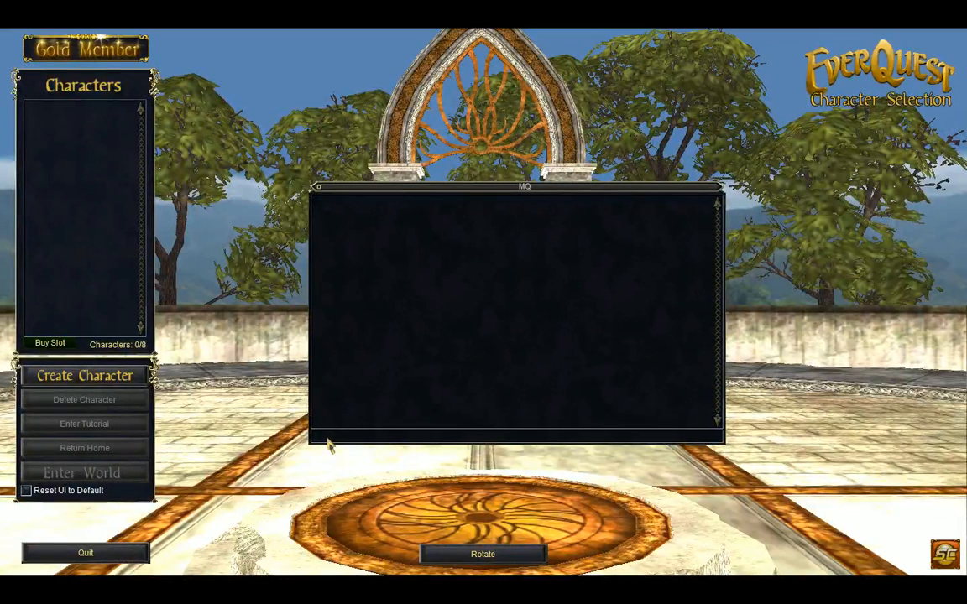
# Run /mac text twice in the MQ window, each run printing Hello world.
pyautogui.write('/mac text')
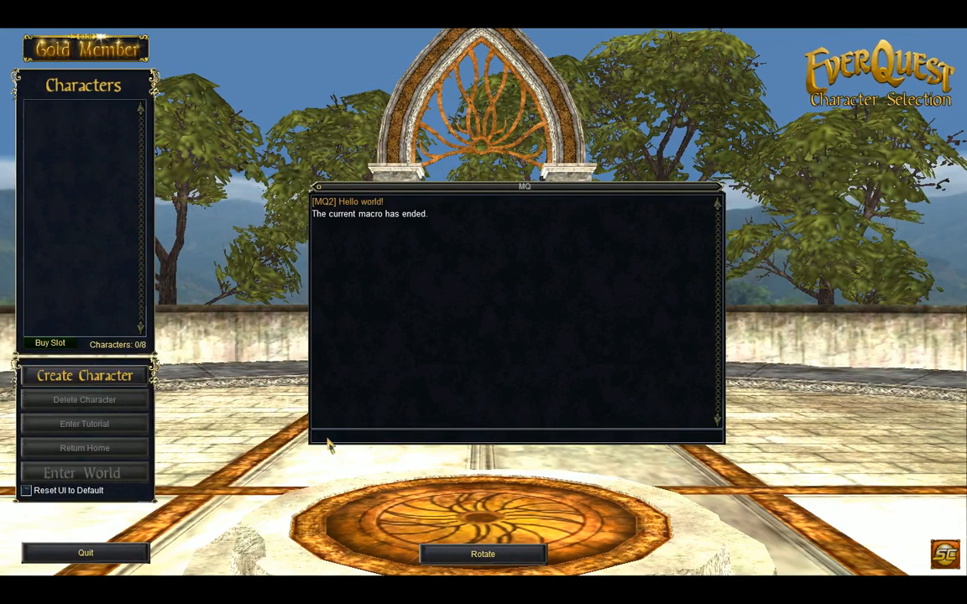
pyautogui.moveTo(712, 597)
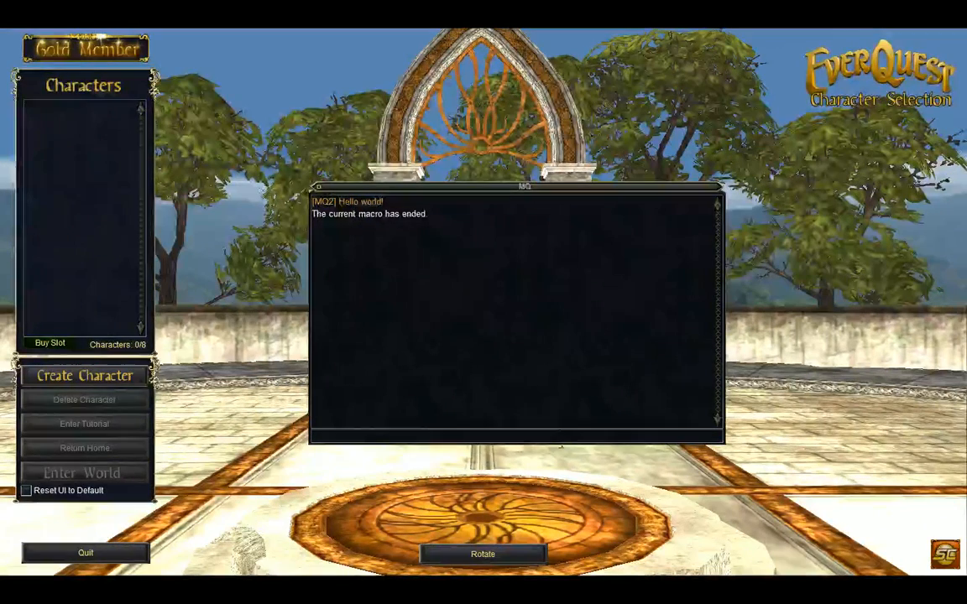
pyautogui.moveTo(80, 595)
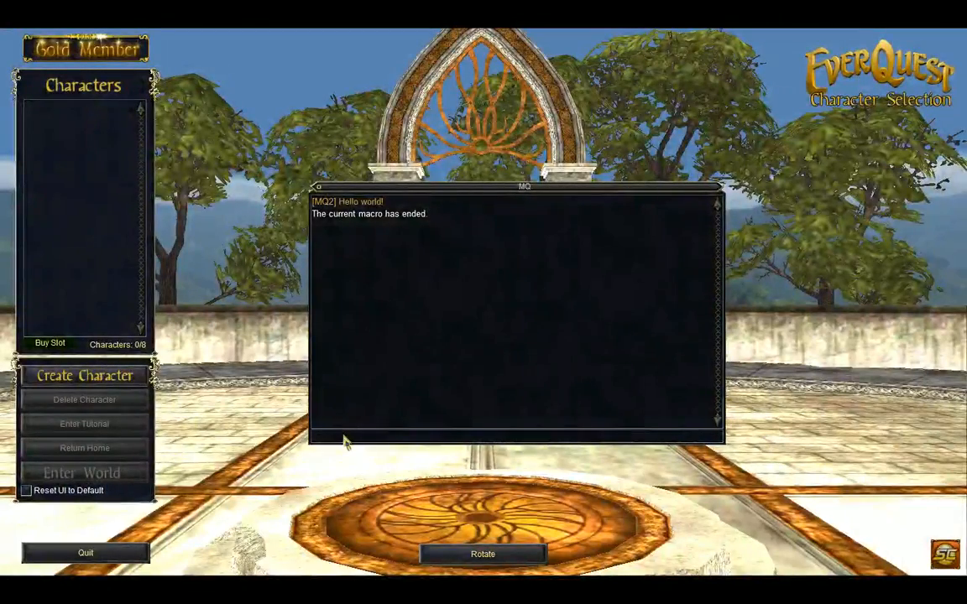
pyautogui.write('/mac text')
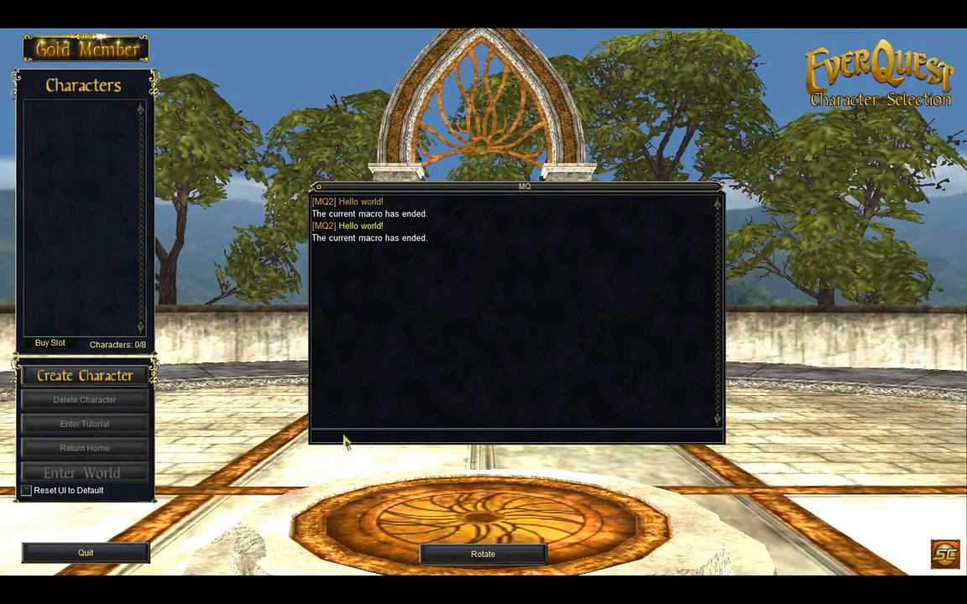
pyautogui.moveTo(345, 224)
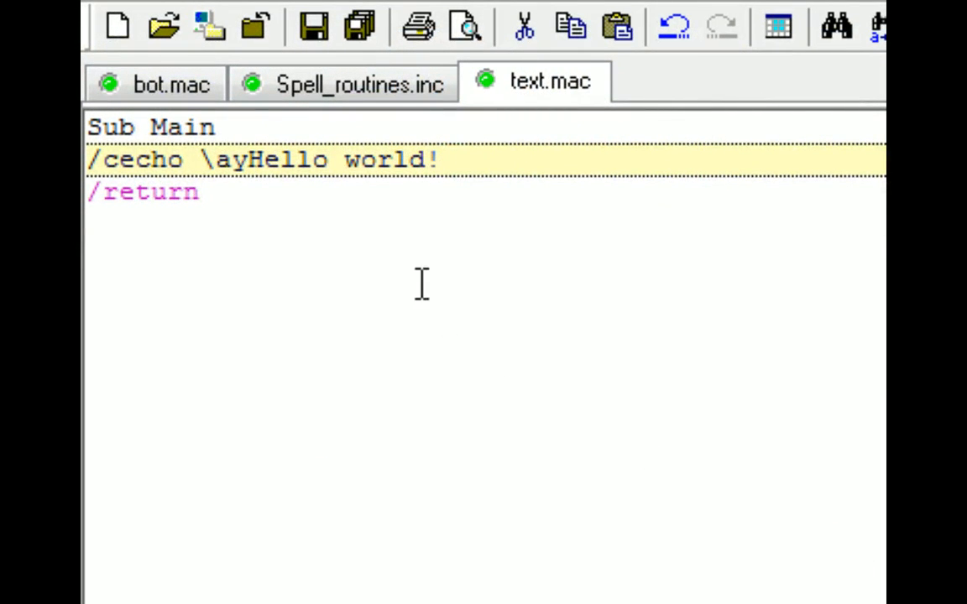
# Append 'b' after /cecho on the Hello world line and save text.mac.
pyautogui.click(184, 160)
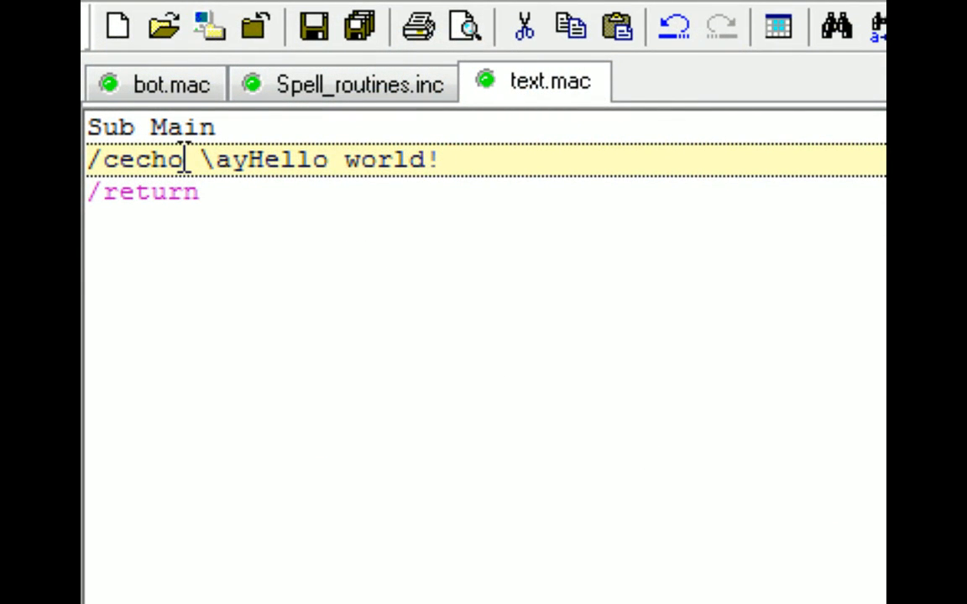
pyautogui.write('b')
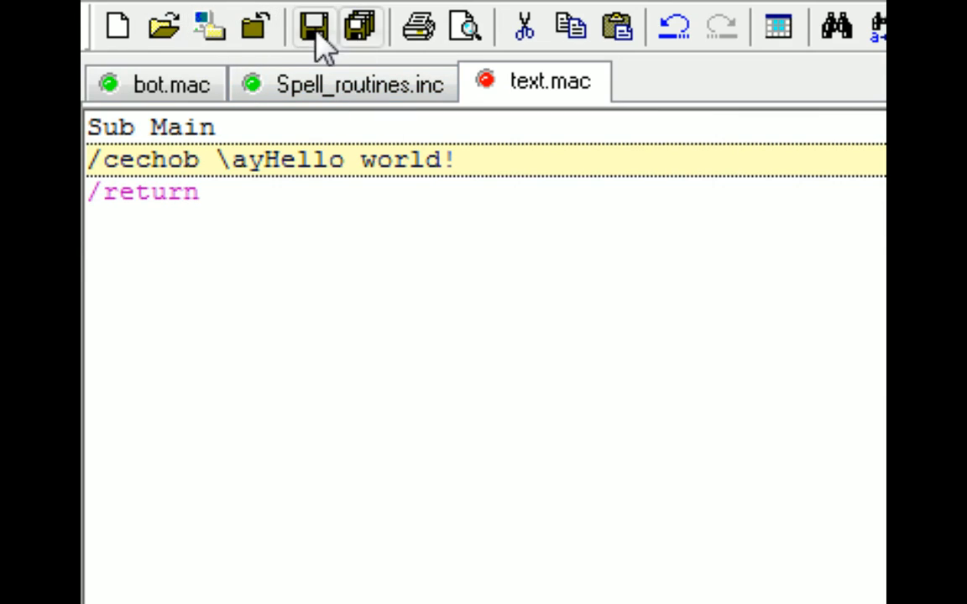
pyautogui.click(313, 27)
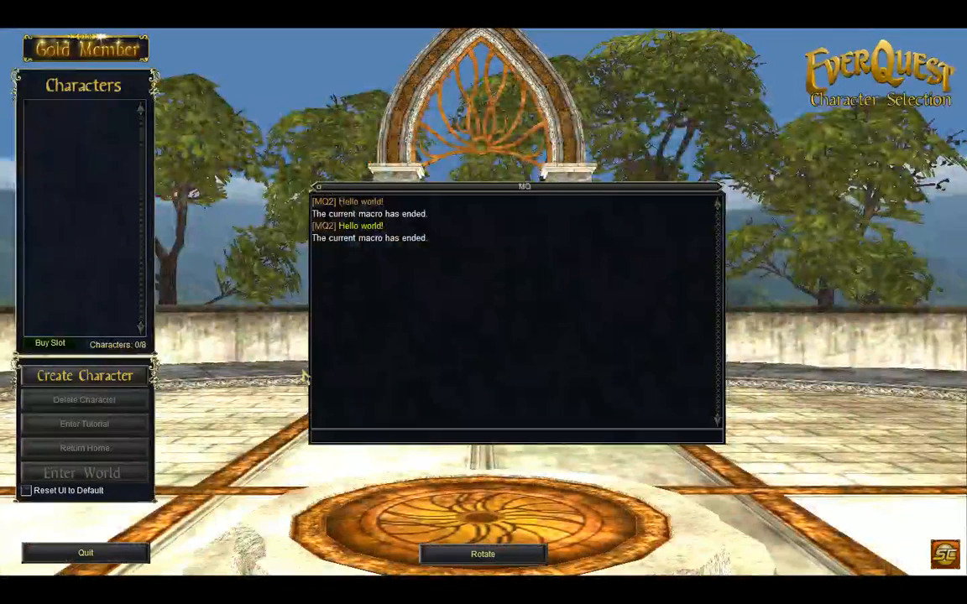
# Run /mac text again so Hello world! prints in yellow without [MQ2].
pyautogui.write('/mac text')
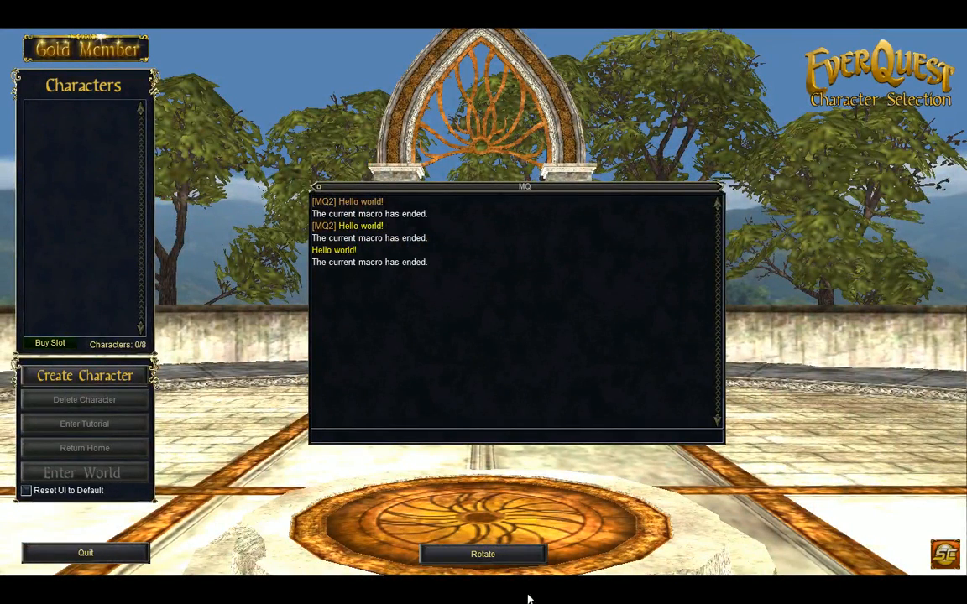
pyautogui.moveTo(294, 275)
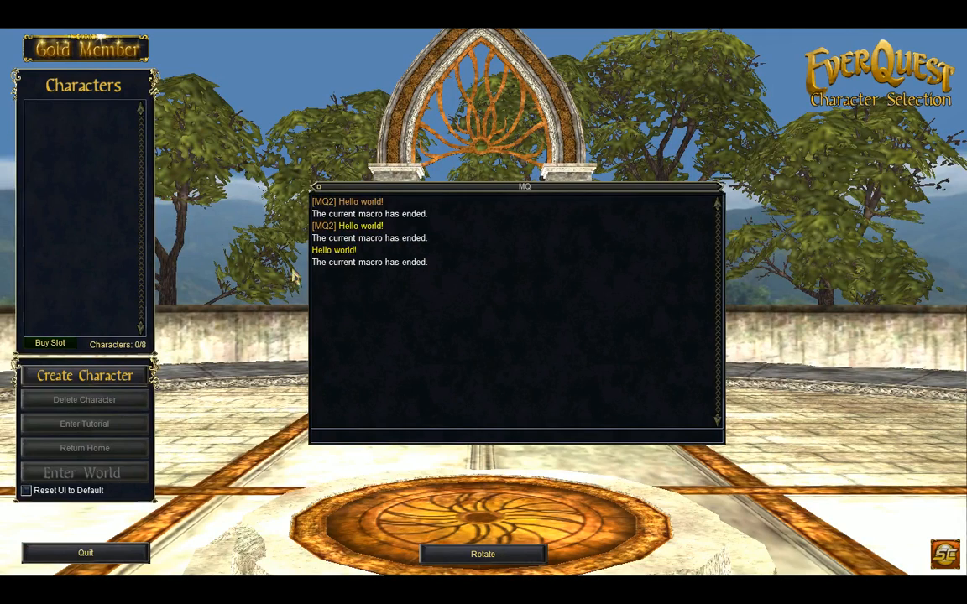
pyautogui.moveTo(701, 596)
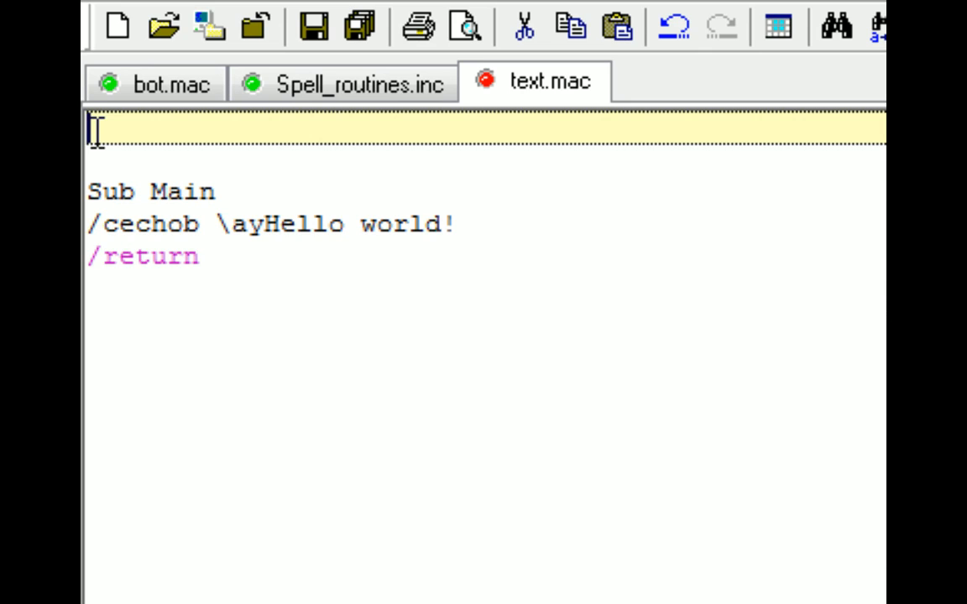
# Type a '|text comment' line and a '|/call hello' line above Sub Main.
pyautogui.write('t')
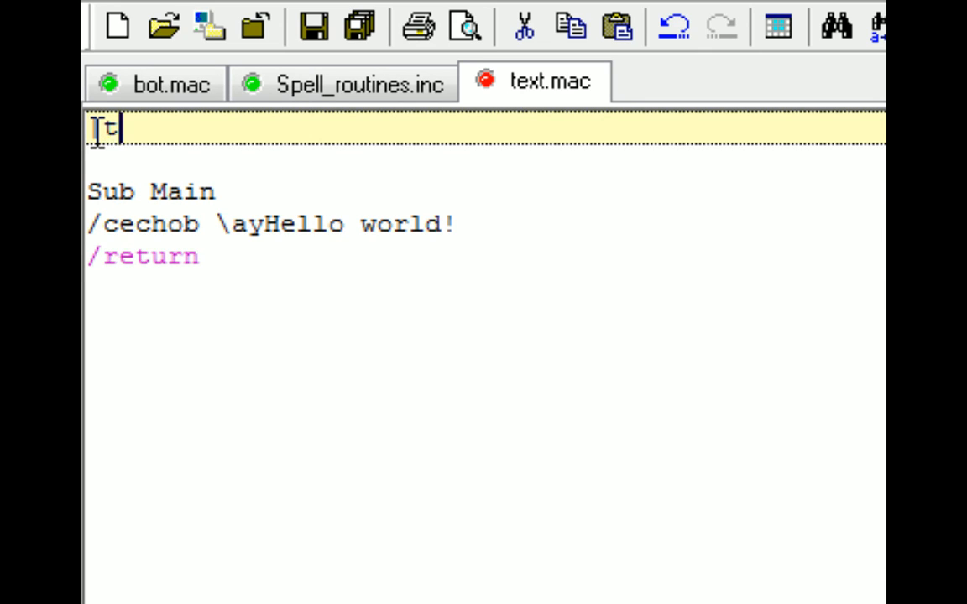
pyautogui.write('text comment')
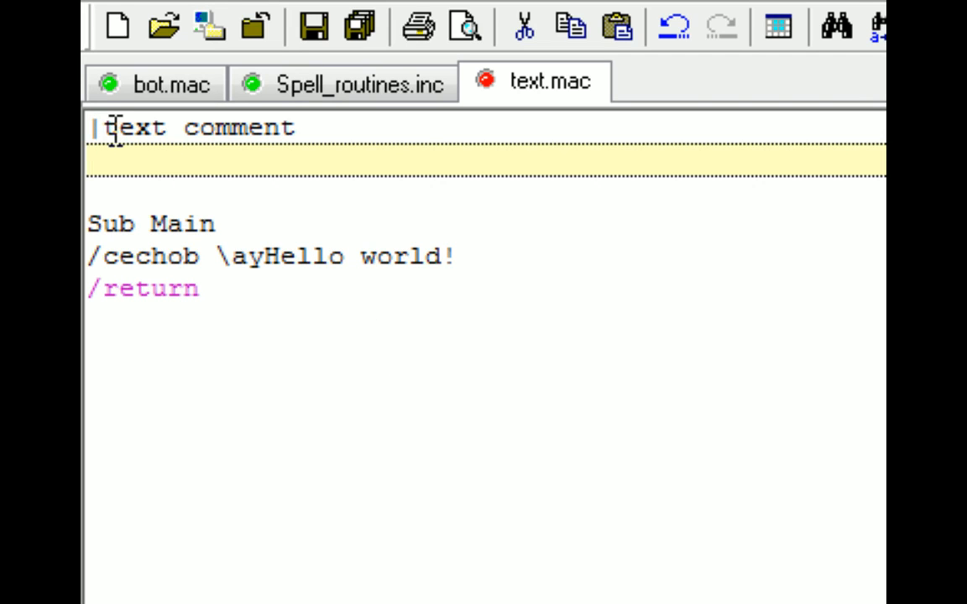
pyautogui.moveTo(559, 12)
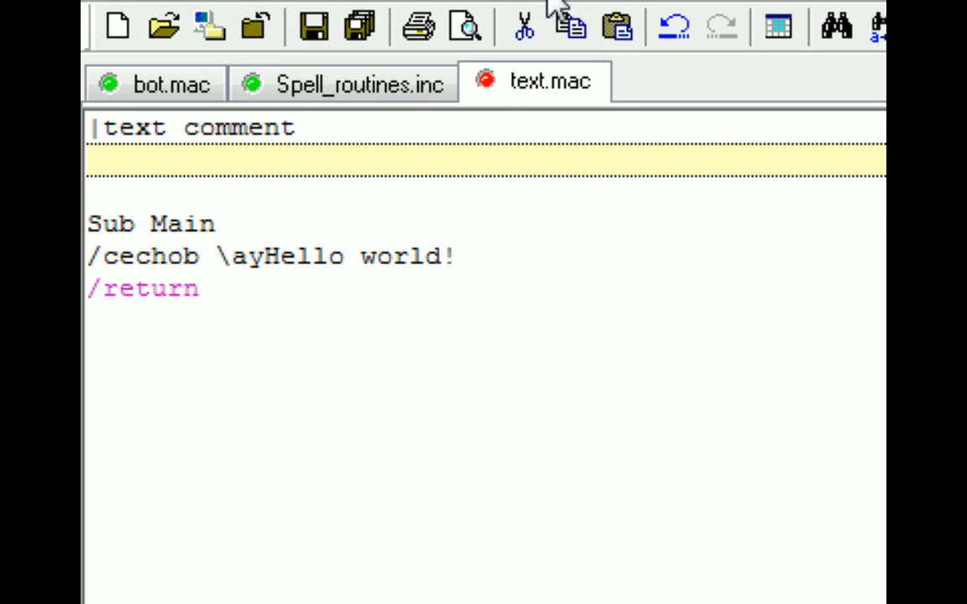
pyautogui.moveTo(277, 252)
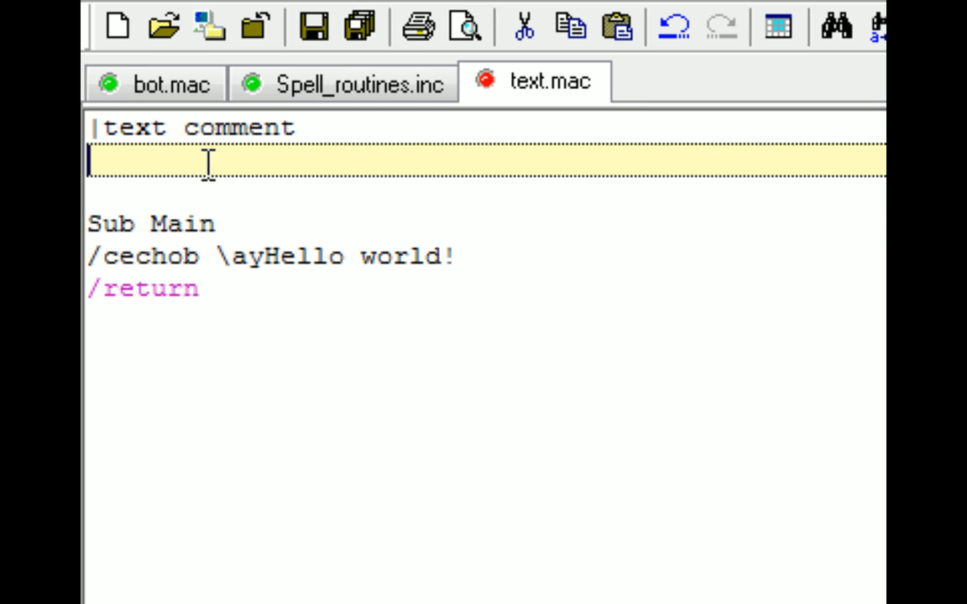
pyautogui.write('/c')
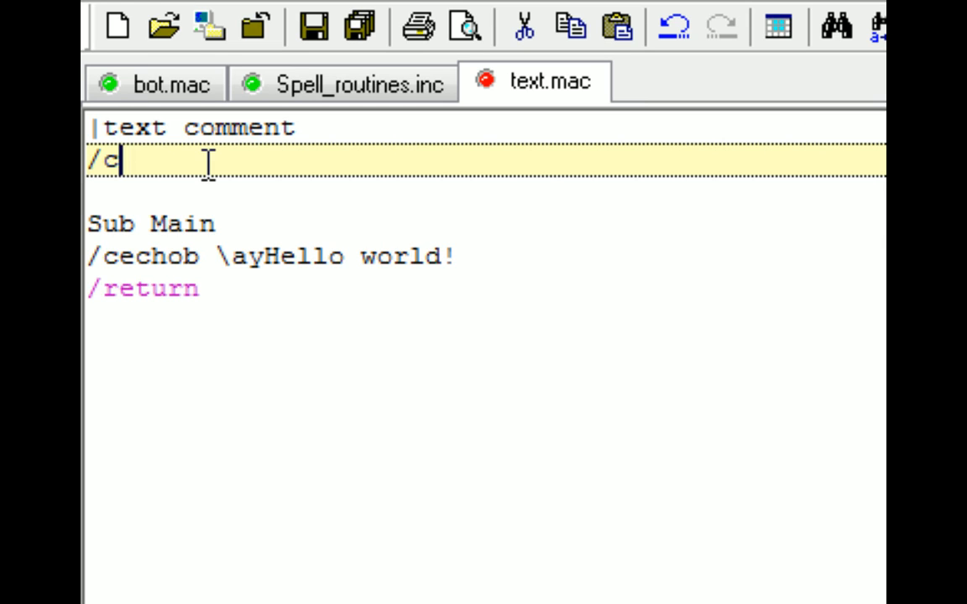
pyautogui.write('all hell')
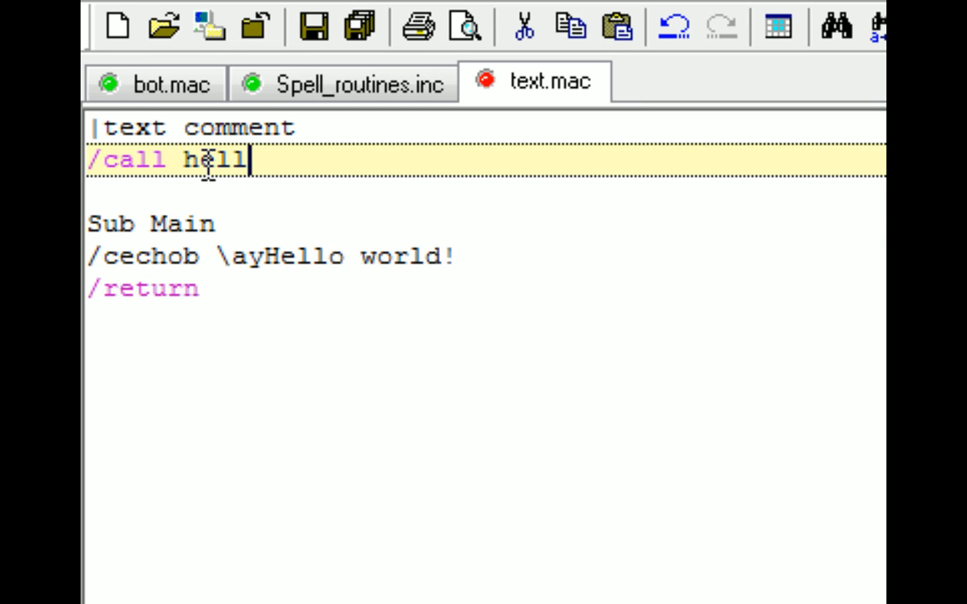
pyautogui.write('o')
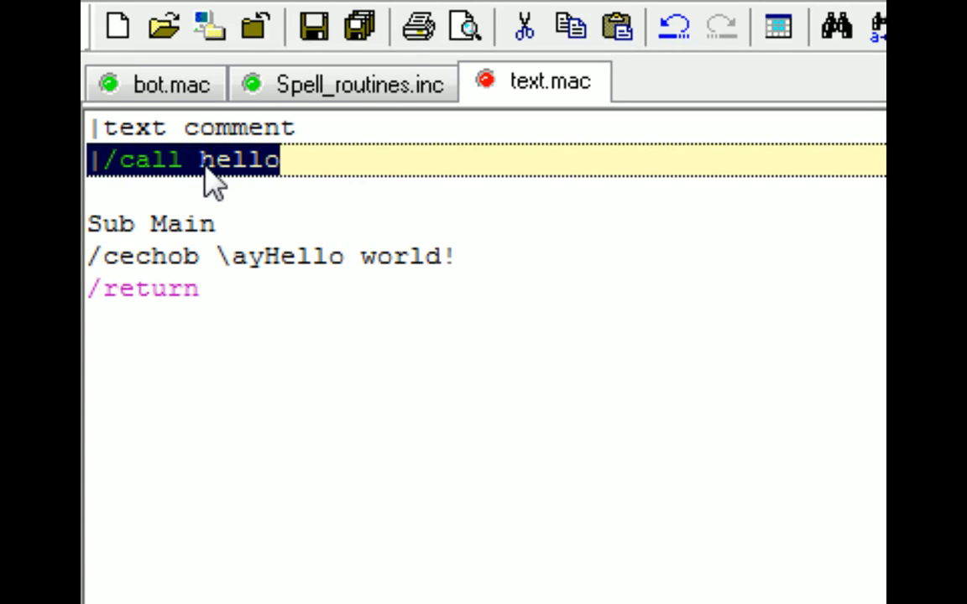
# Turn the call line into a |** ... **| block comment with filler lines.
pyautogui.write('**')
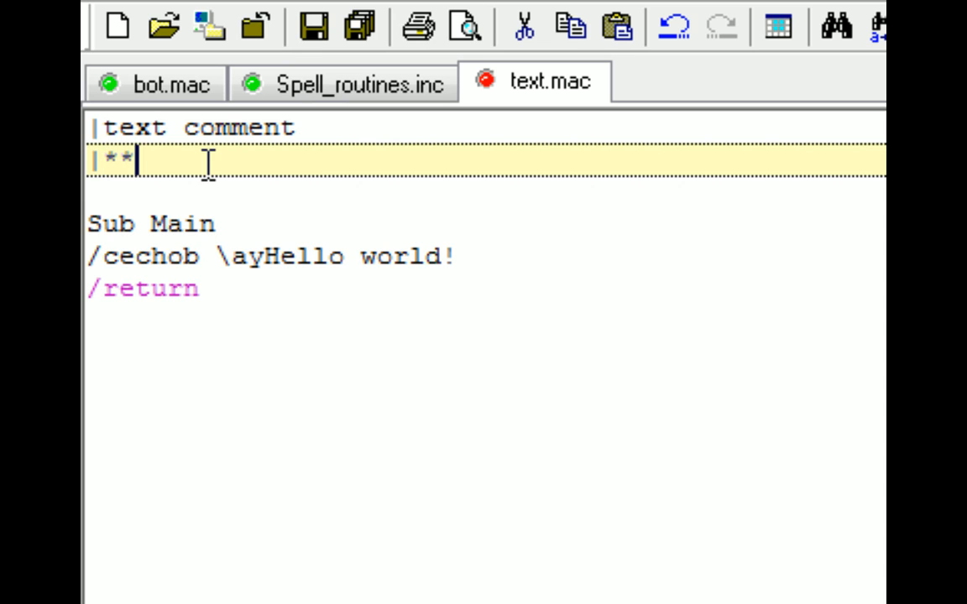
pyautogui.write('asdkjalkj')
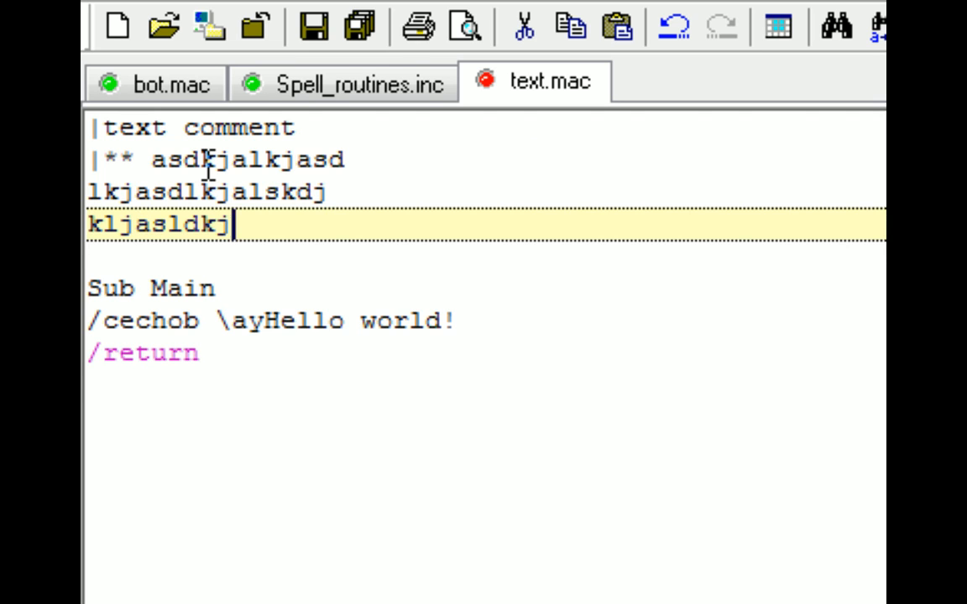
pyautogui.write('asd')
pyautogui.write('Sub main')
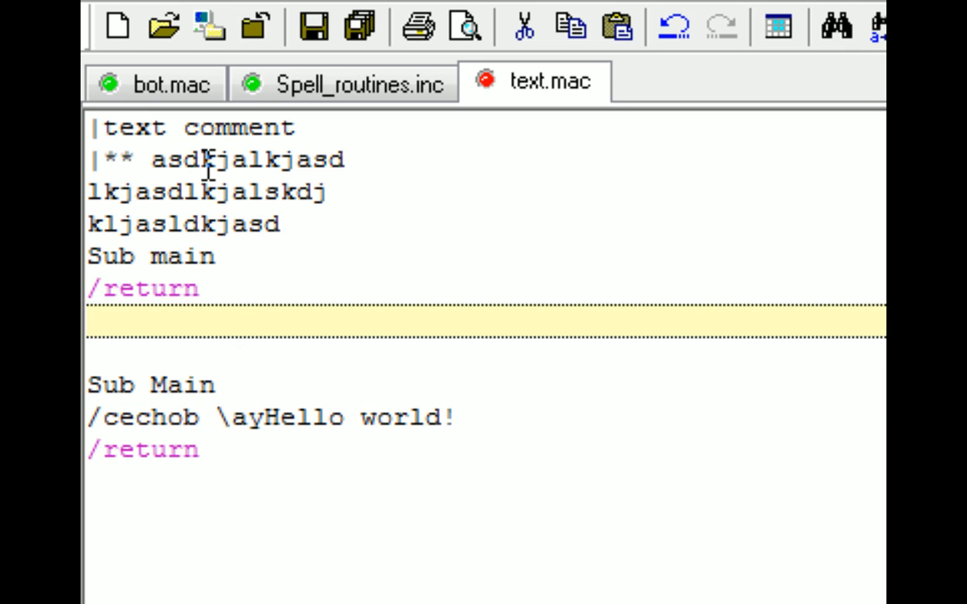
pyautogui.write('**|')
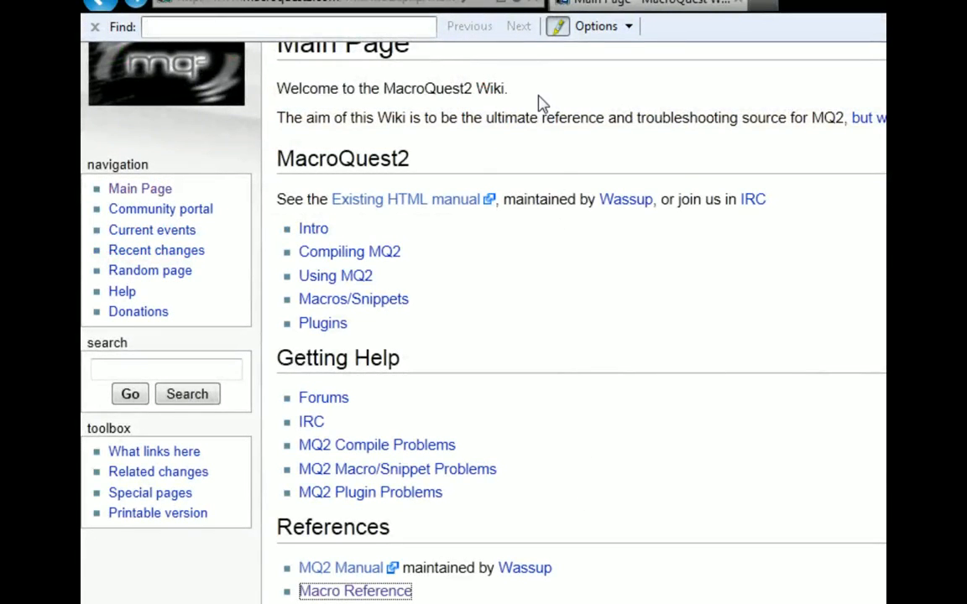
# Browse from the wiki main page to Macro Reference, then its Pound Commands article.
pyautogui.scroll(-3)
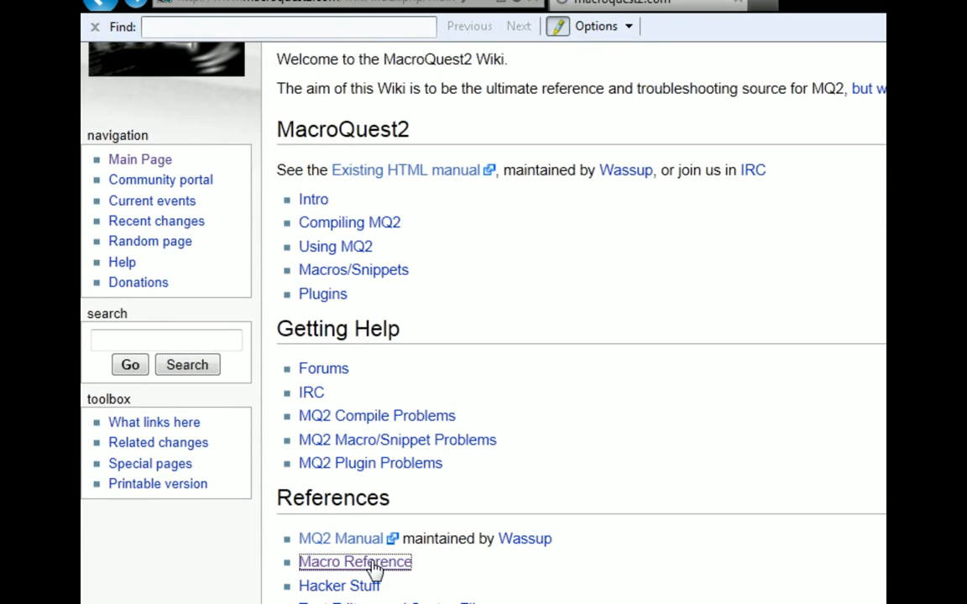
pyautogui.click(355, 562)
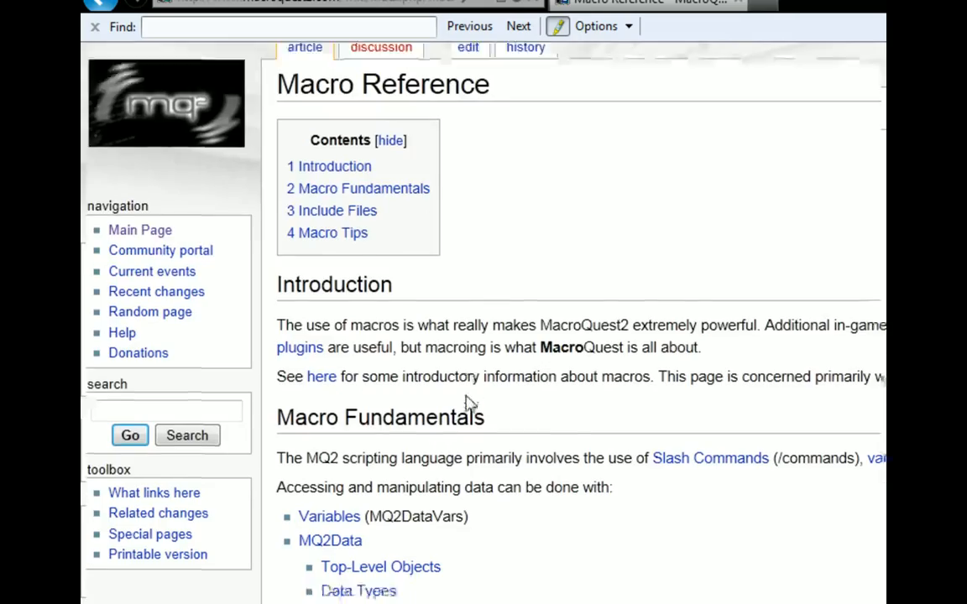
pyautogui.scroll(-3)
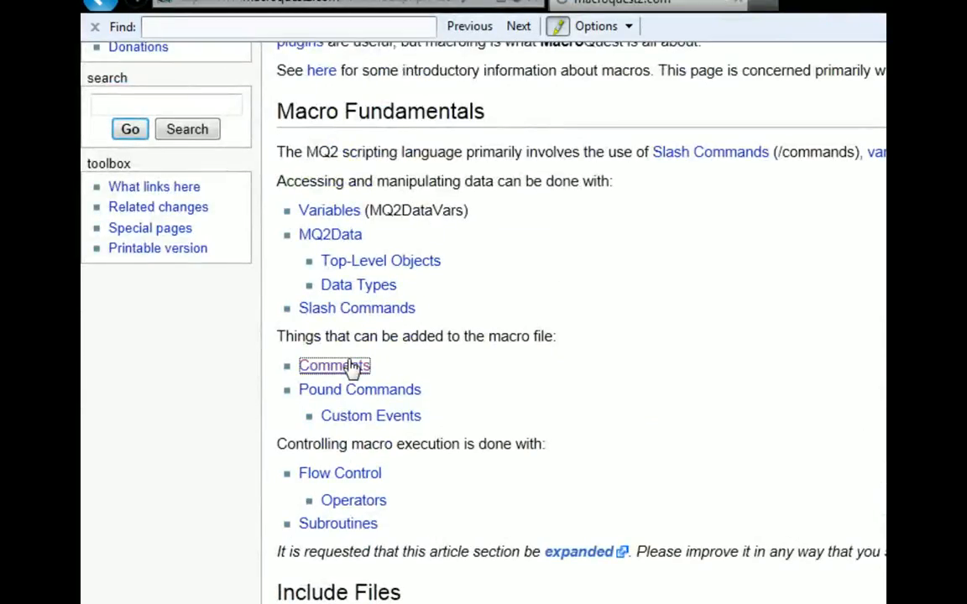
pyautogui.click(334, 365)
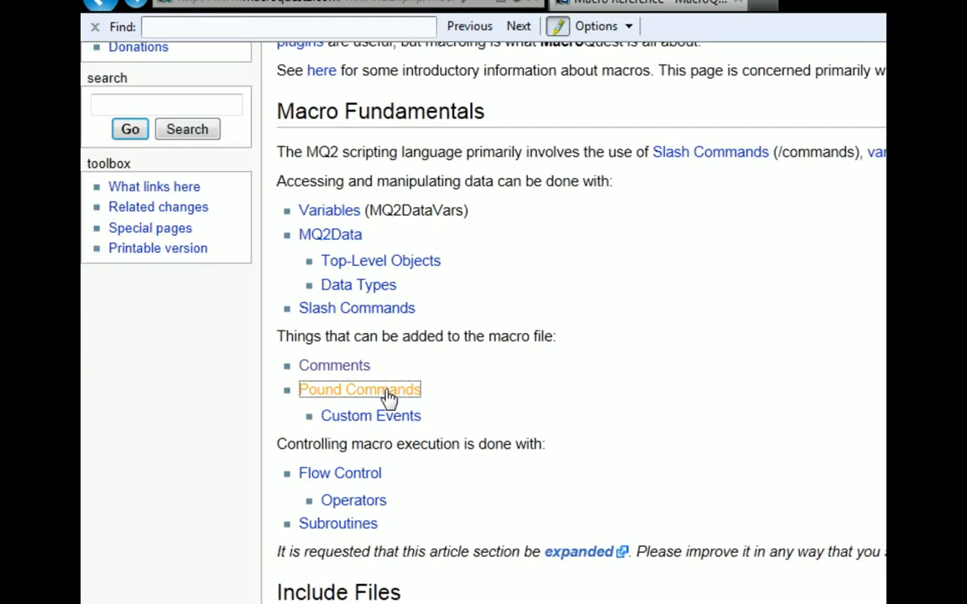
pyautogui.click(359, 389)
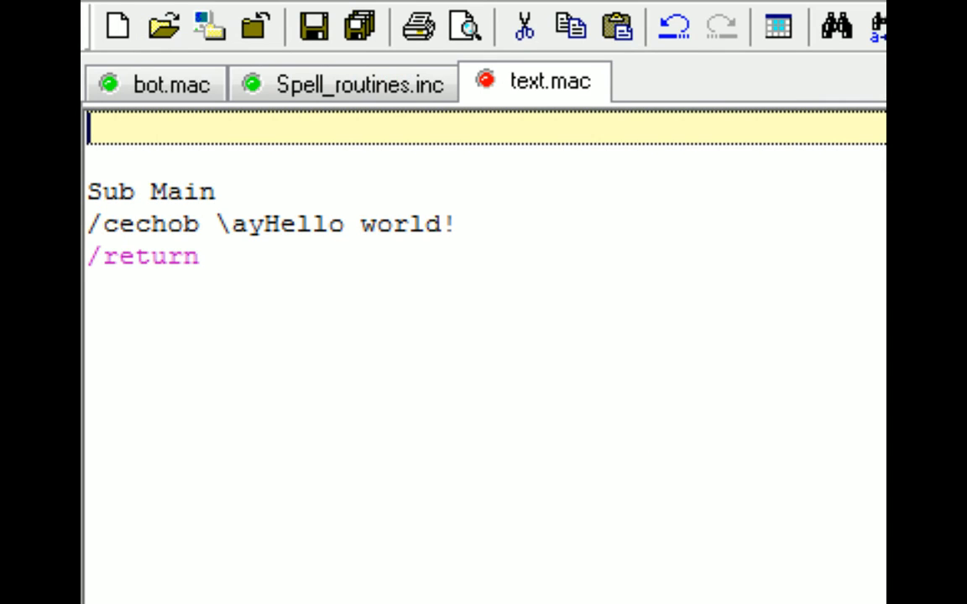
# Type #turbo on text.mac's first line, trying values such as 20, 10 and 500.
pyautogui.write('#tub')
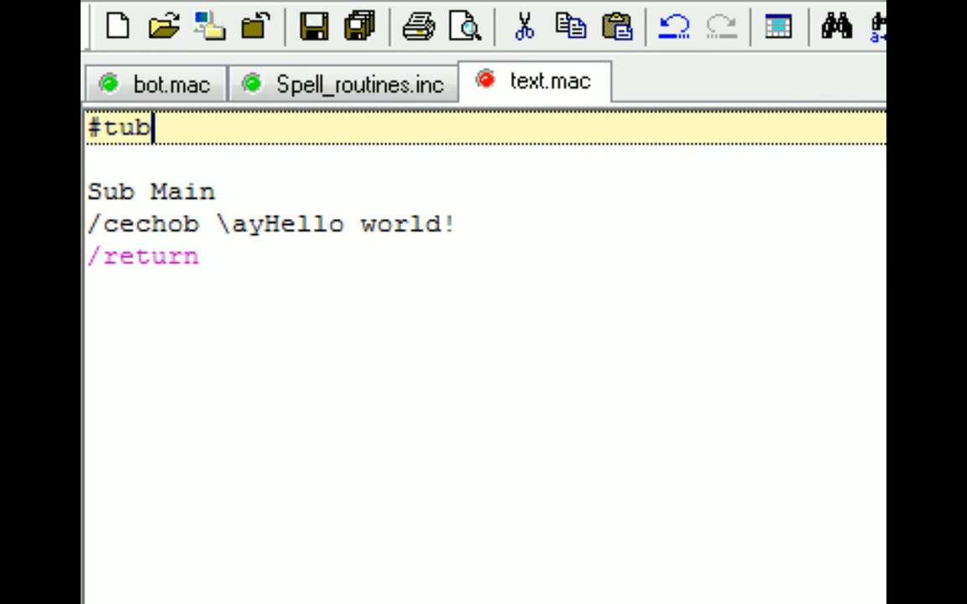
pyautogui.write('r')
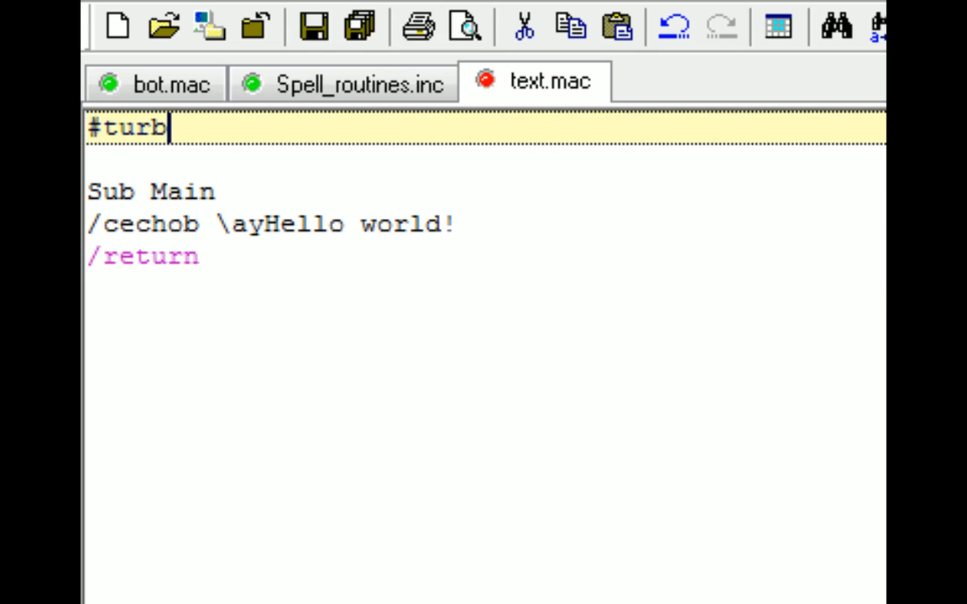
pyautogui.write('o')
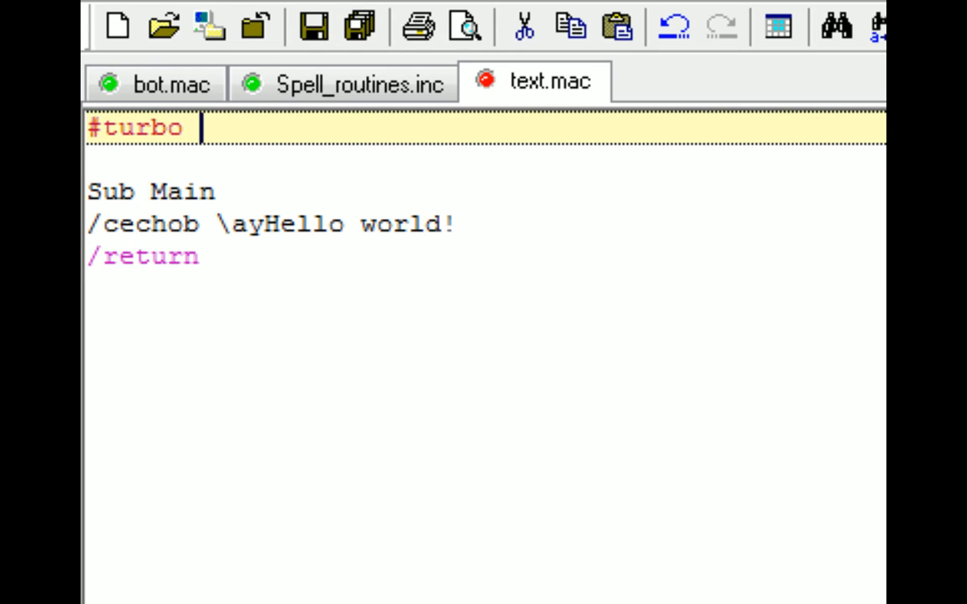
pyautogui.write('20')
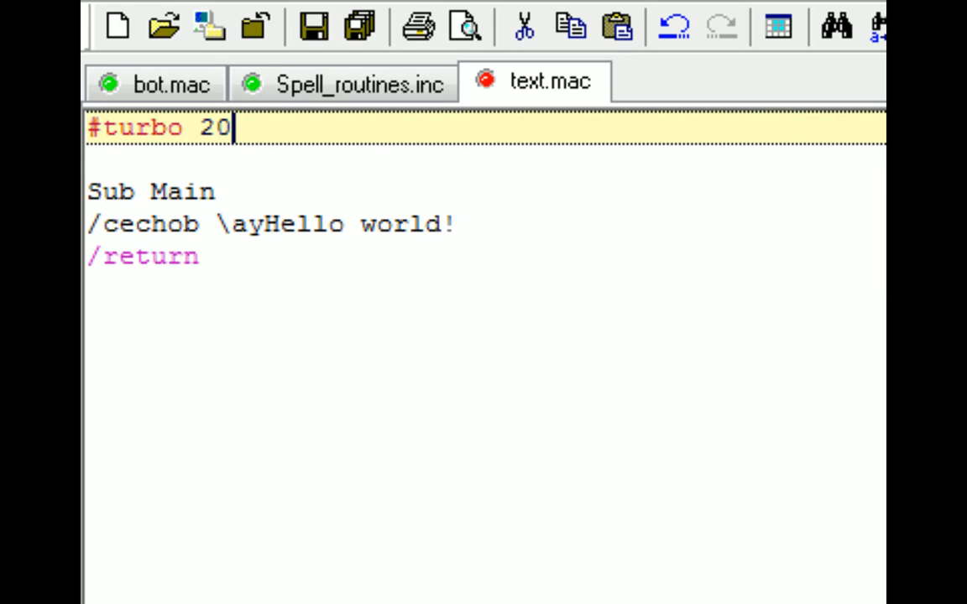
pyautogui.write('1')
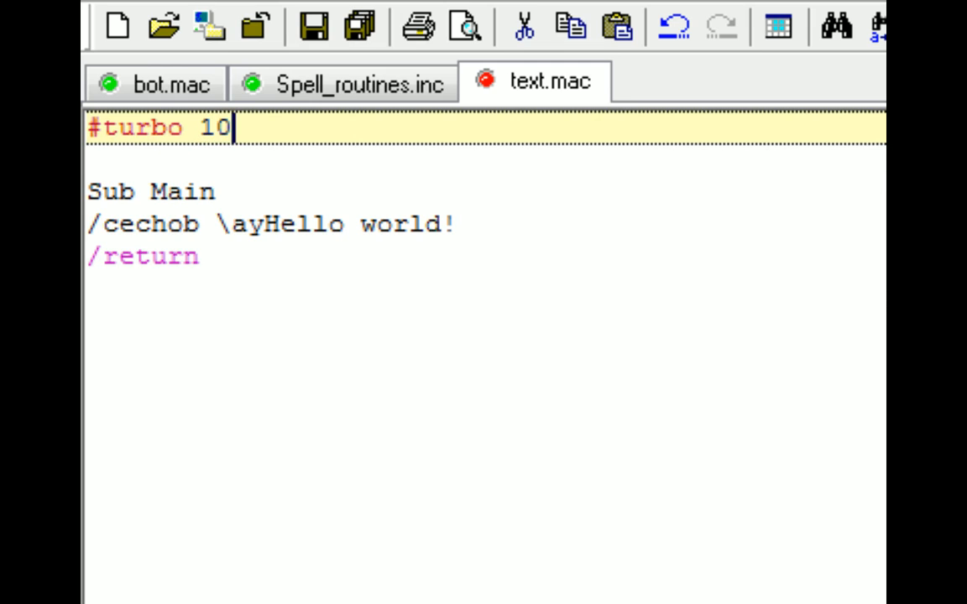
pyautogui.press('BackSpace')
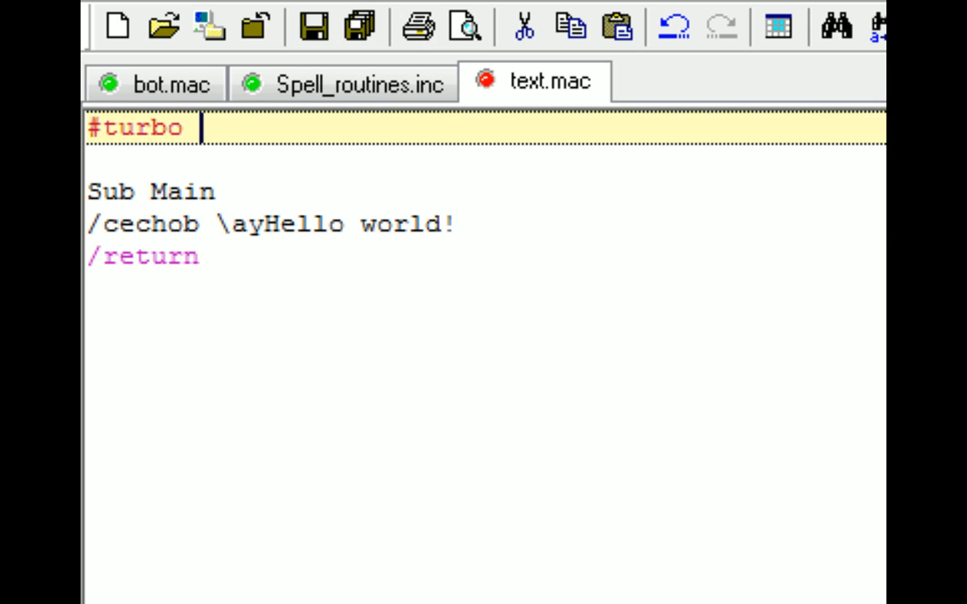
pyautogui.write('500')
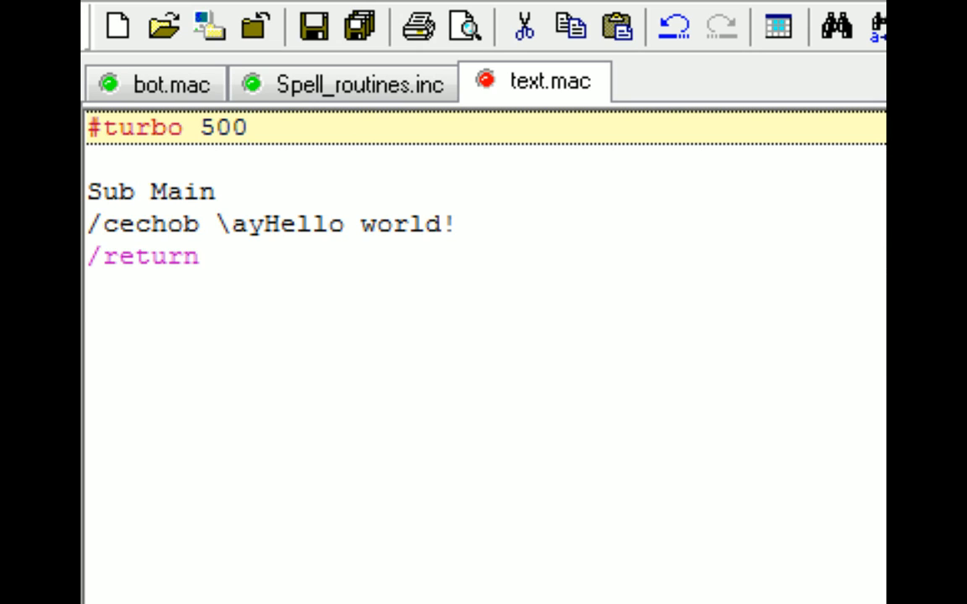
# Trim the value to 50, then backspace the whole #turbo directive away.
pyautogui.click(247, 127)
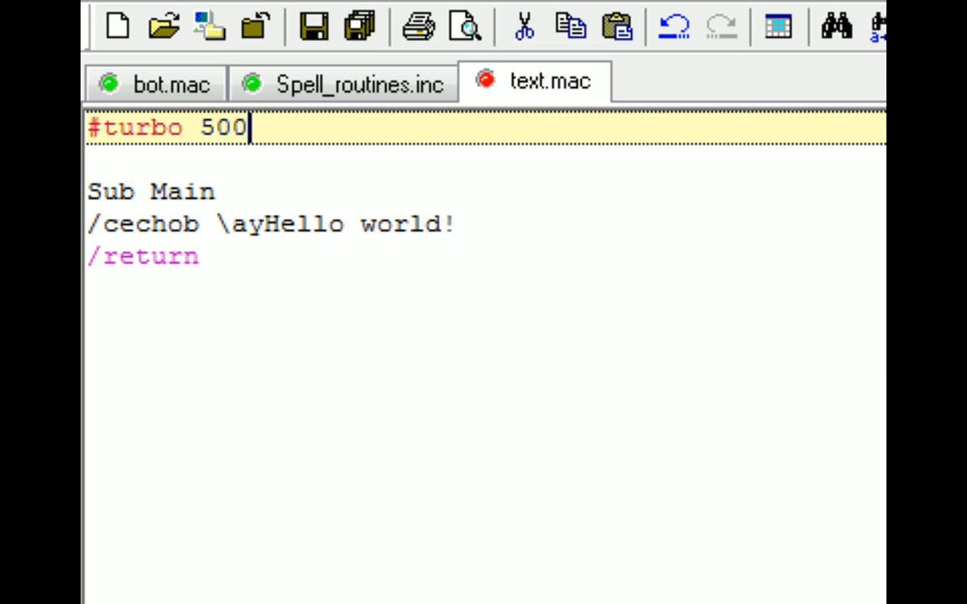
pyautogui.press('Backspace')
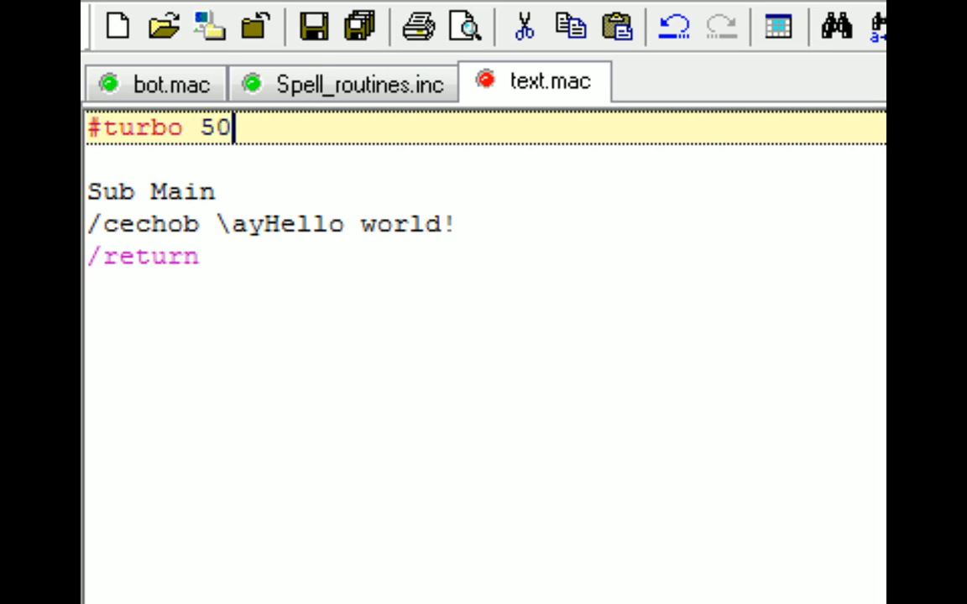
pyautogui.press('BackSpace')
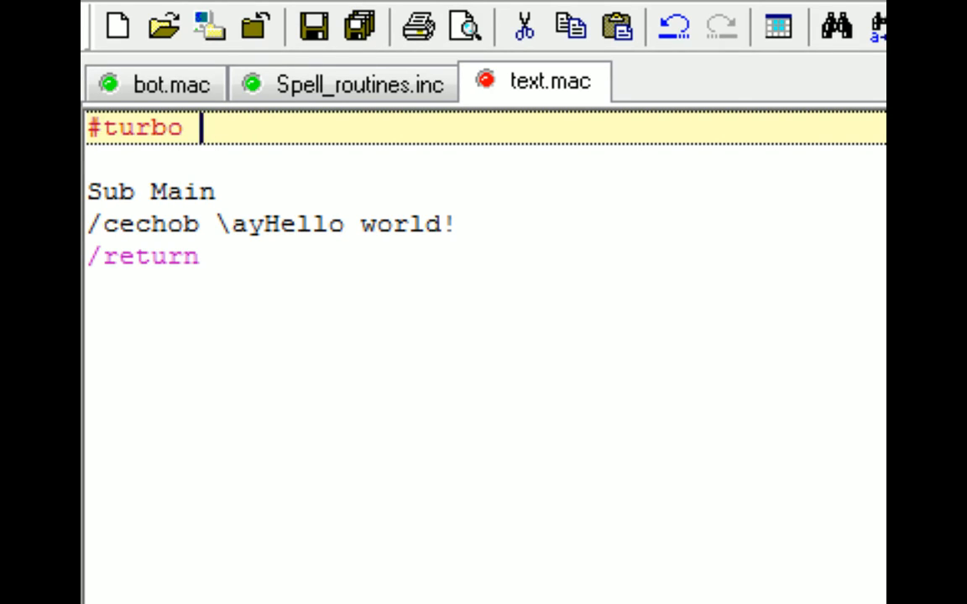
pyautogui.press('BackSpace')
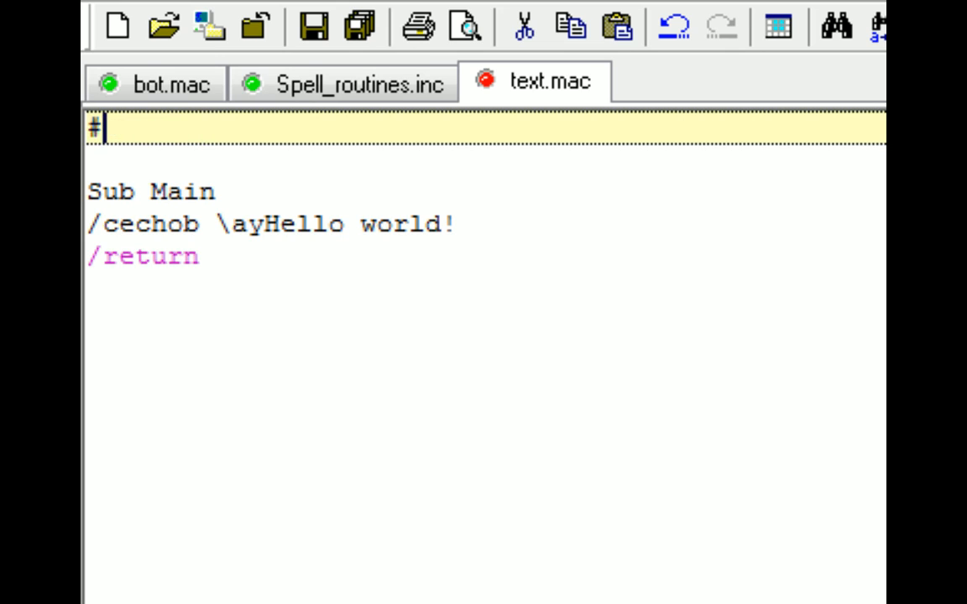
pyautogui.press('BackSpace')
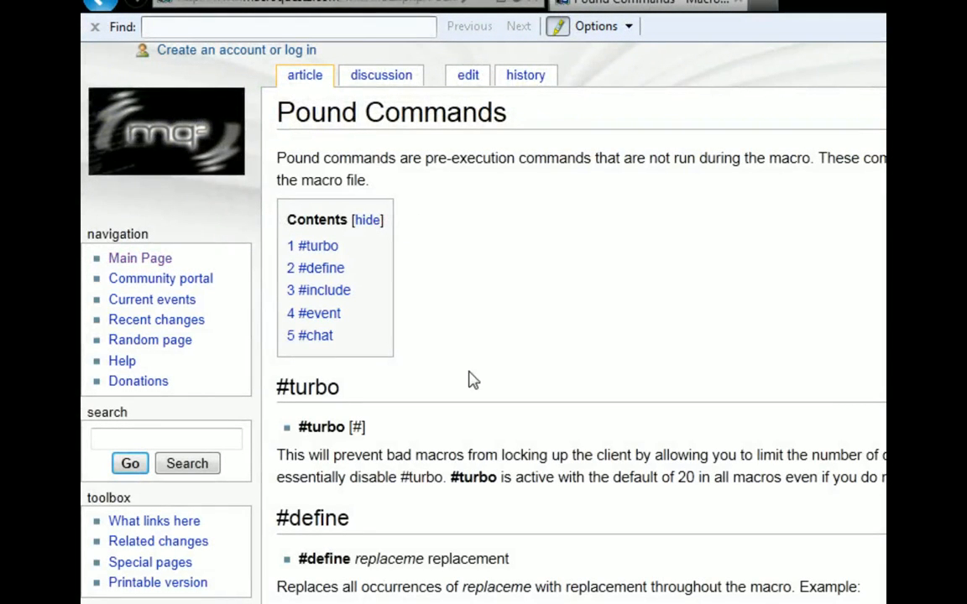
pyautogui.moveTo(365, 555)
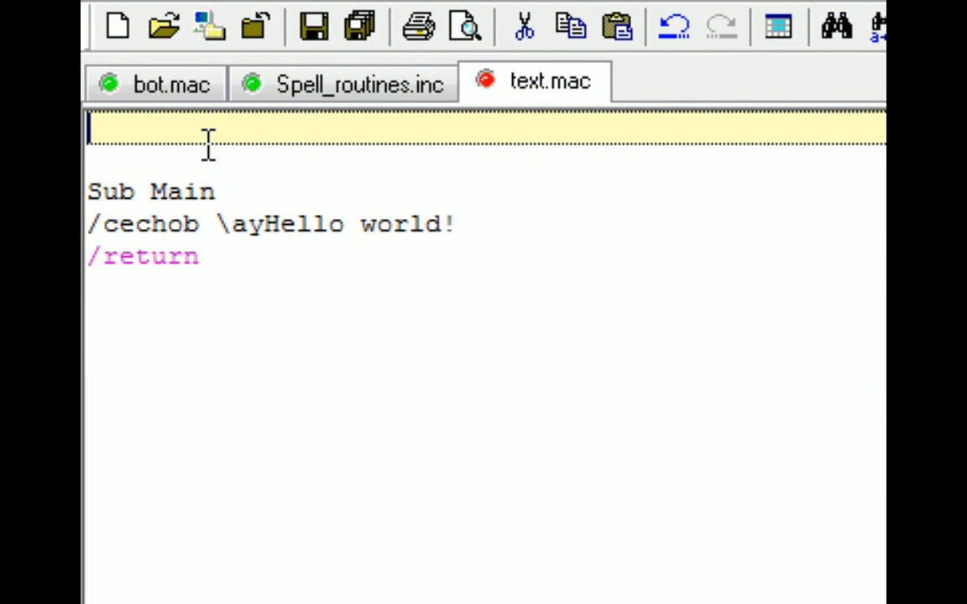
# Add #define "Hello world!" "Pete Sampras" on line 1 and save text.mac.
pyautogui.write('#dine')
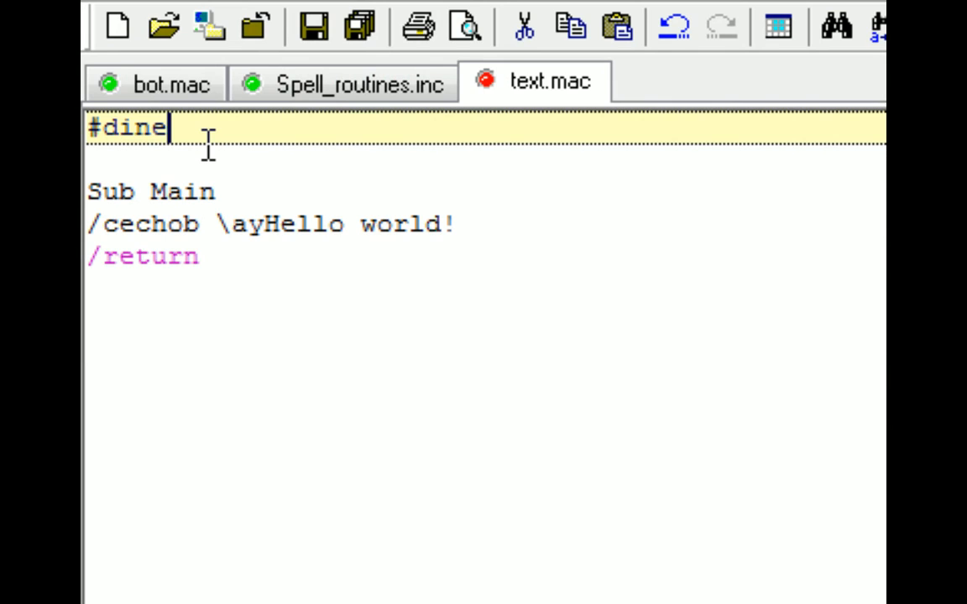
pyautogui.write('fine')
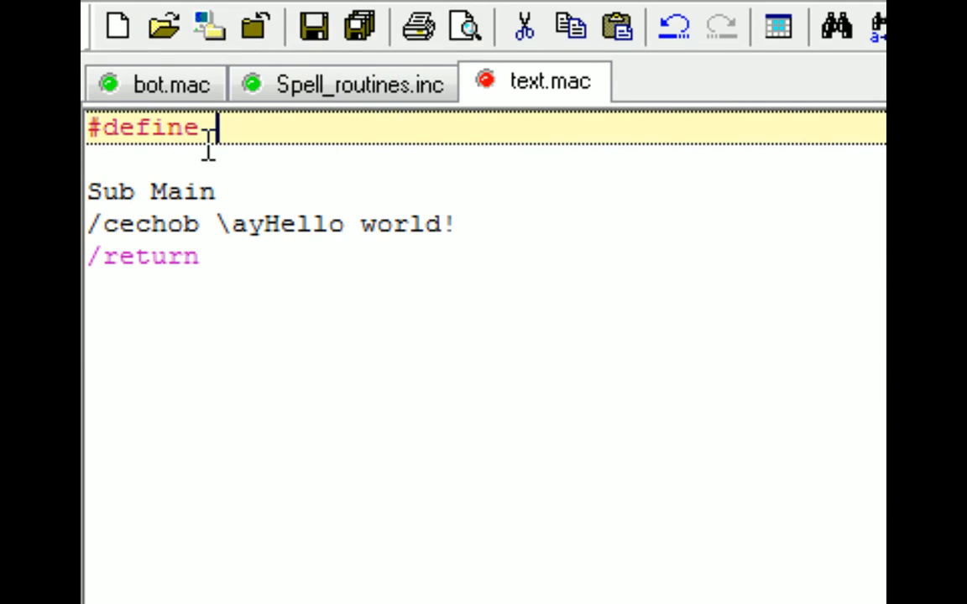
pyautogui.doubleClick(283, 224)
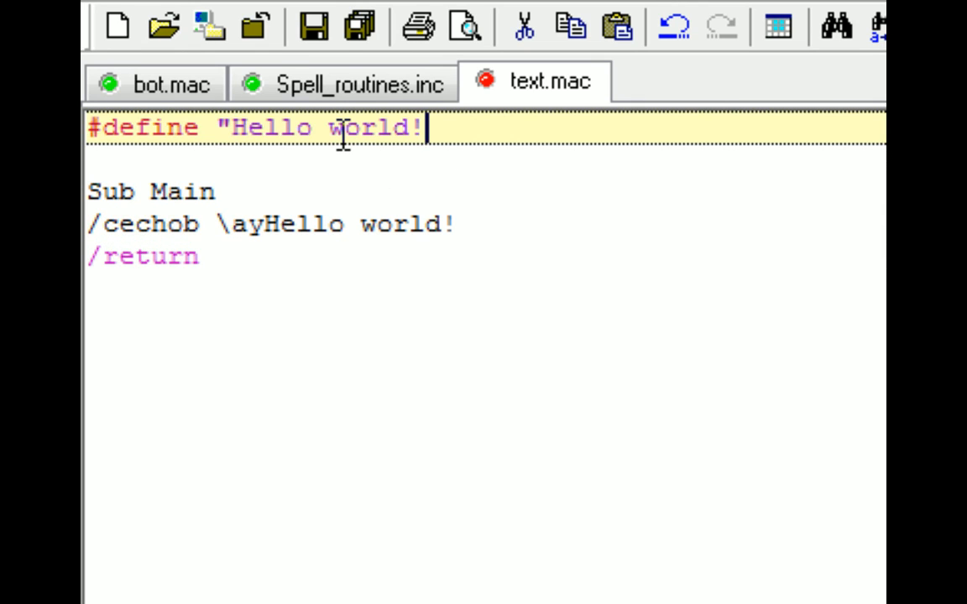
pyautogui.write('" "')
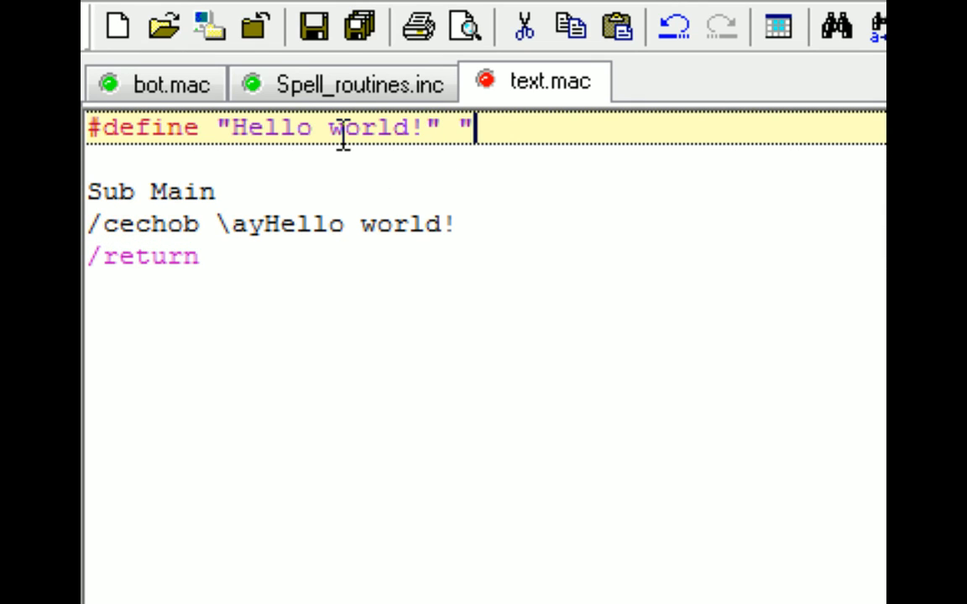
pyautogui.write('Pete')
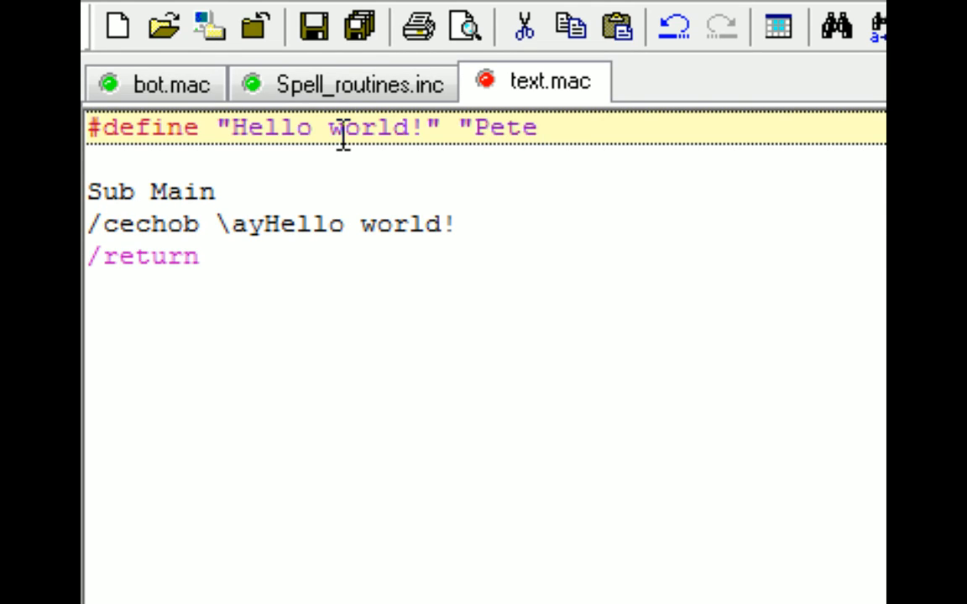
pyautogui.write('Sampras')
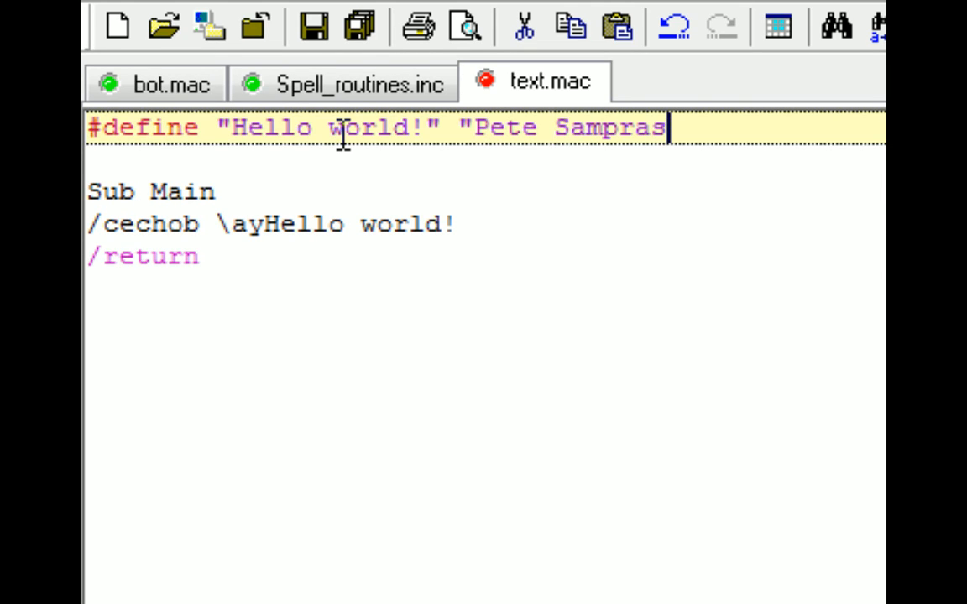
pyautogui.write('"')
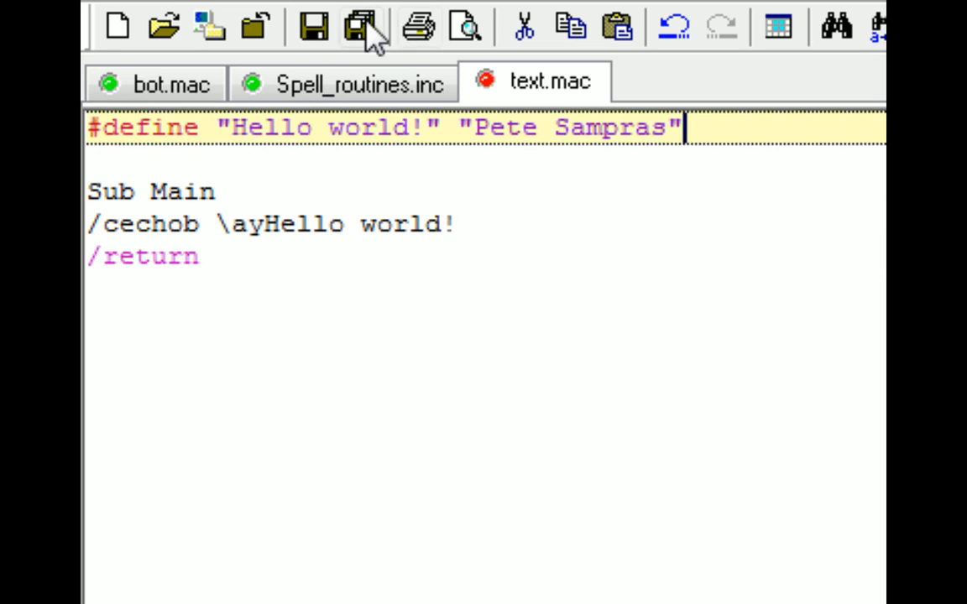
pyautogui.click(360, 27)
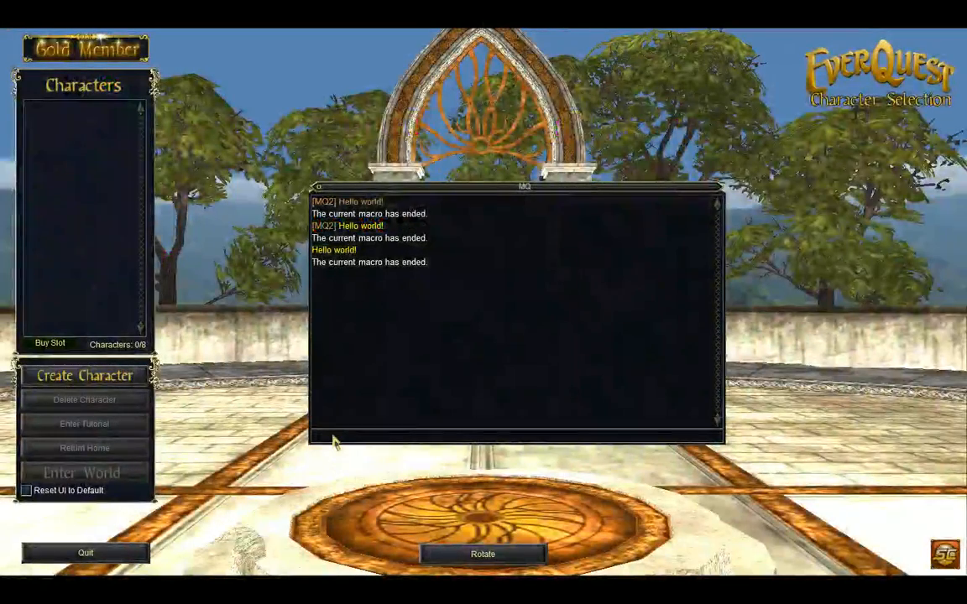
# Run the text macro in the MQ2 window so it prints Pete Sampras.
pyautogui.write('/mac ex')
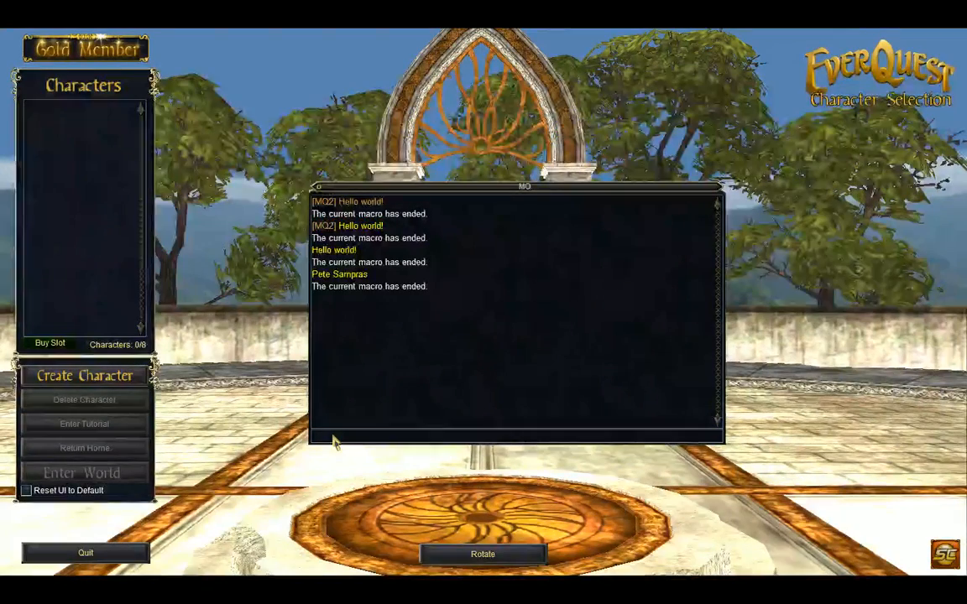
pyautogui.moveTo(395, 440)
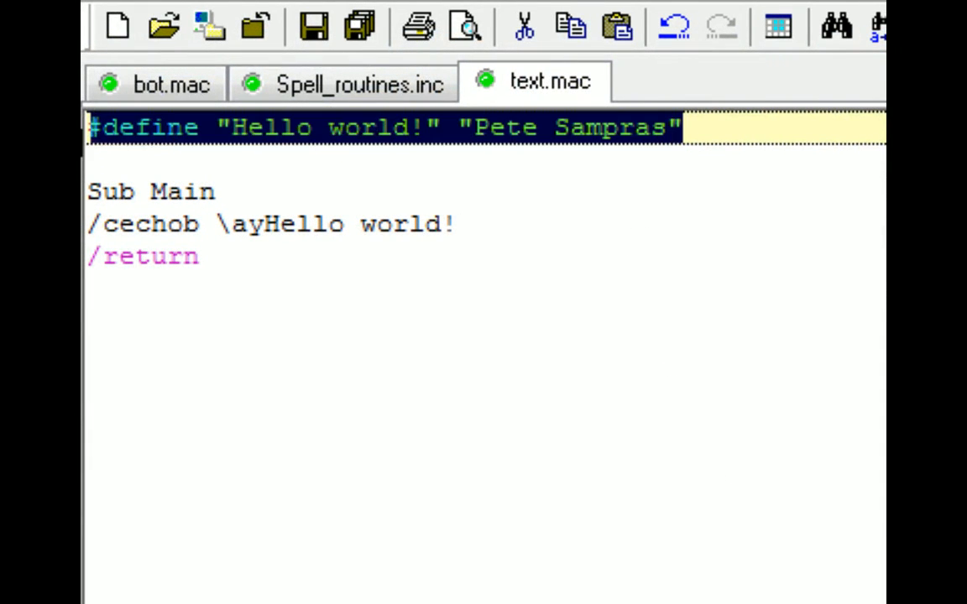
pyautogui.moveTo(159, 84)
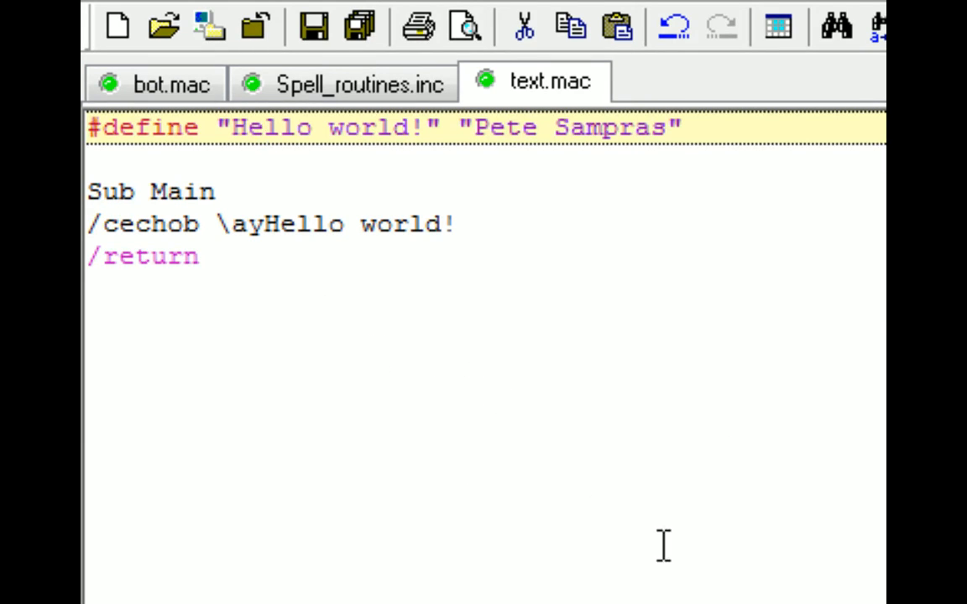
pyautogui.moveTo(476, 239)
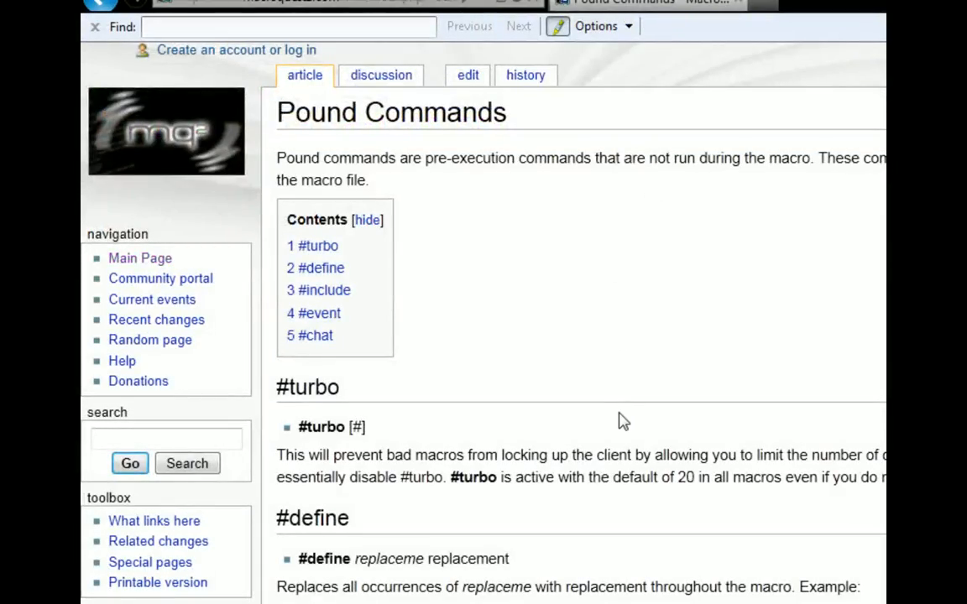
pyautogui.scroll(-3)
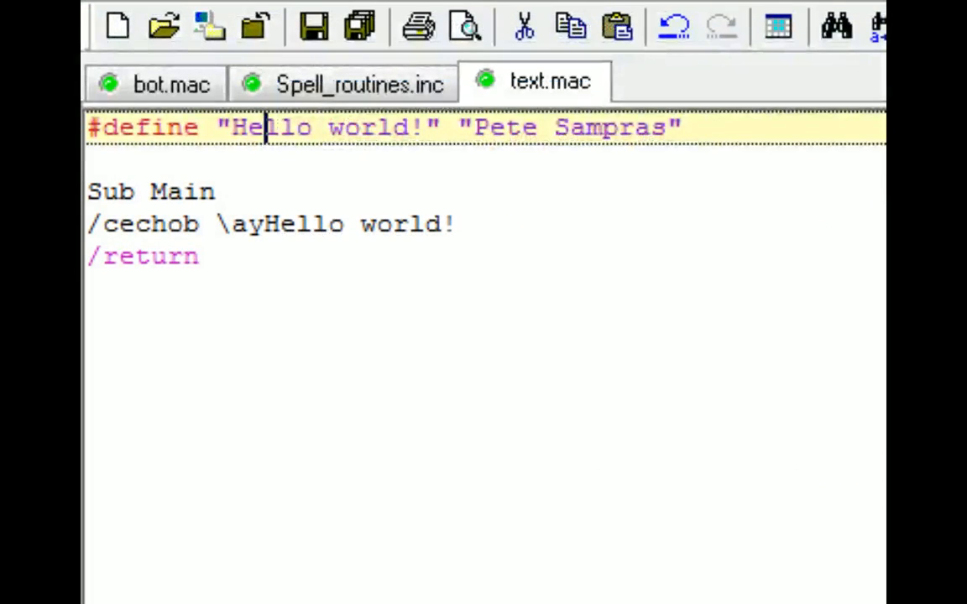
pyautogui.click(345, 83)
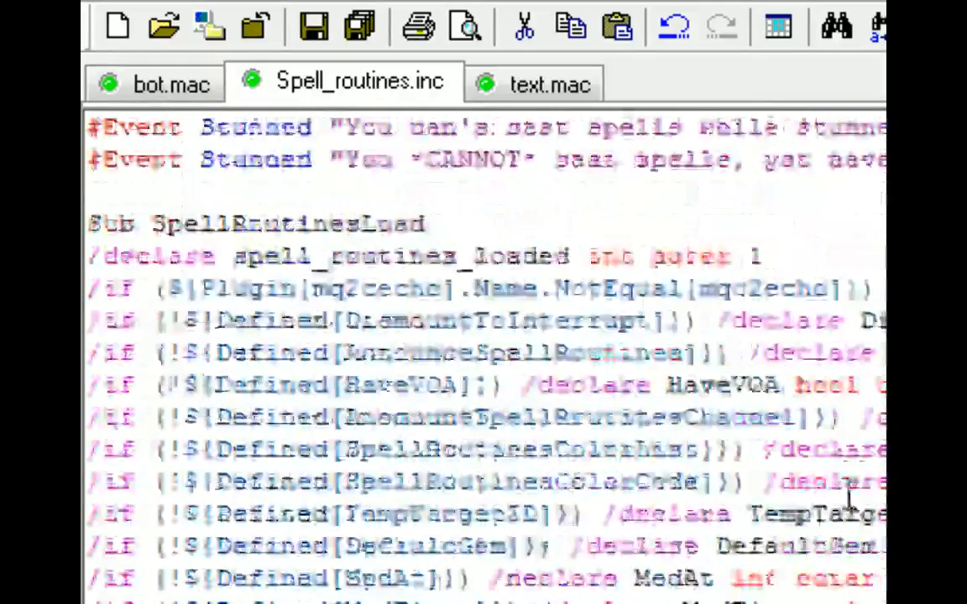
pyautogui.scroll(-3)
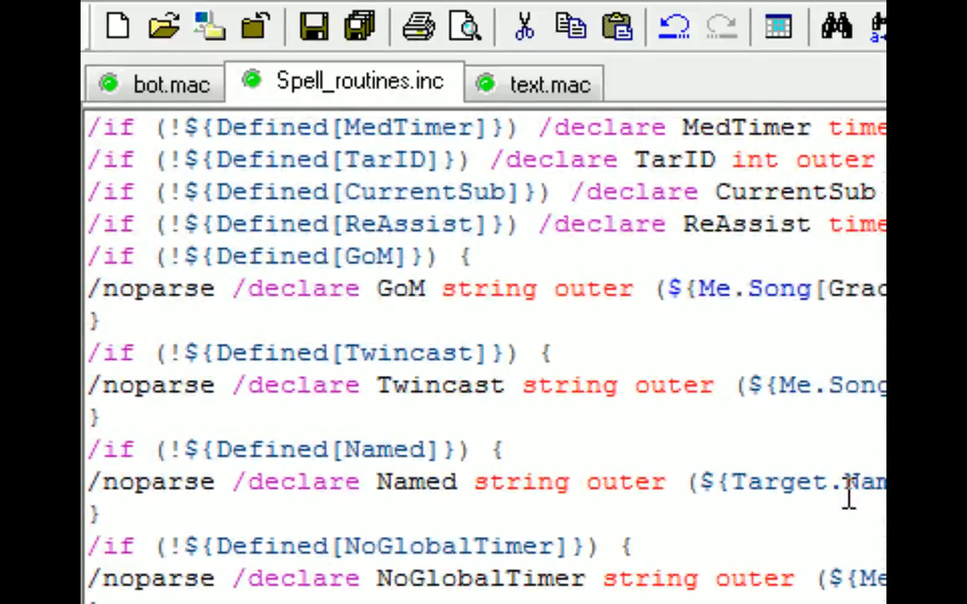
pyautogui.moveTo(839, 478)
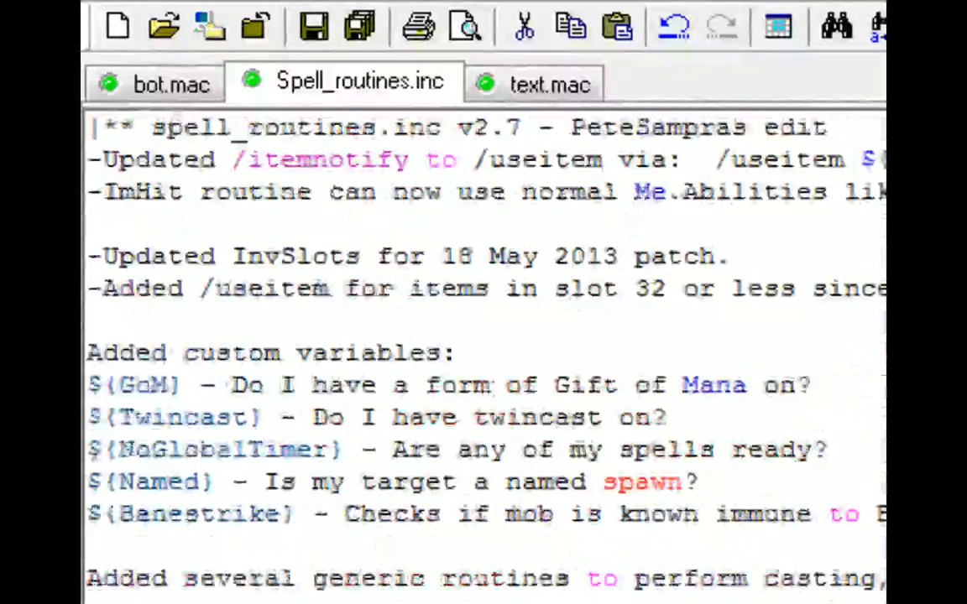
pyautogui.click(549, 84)
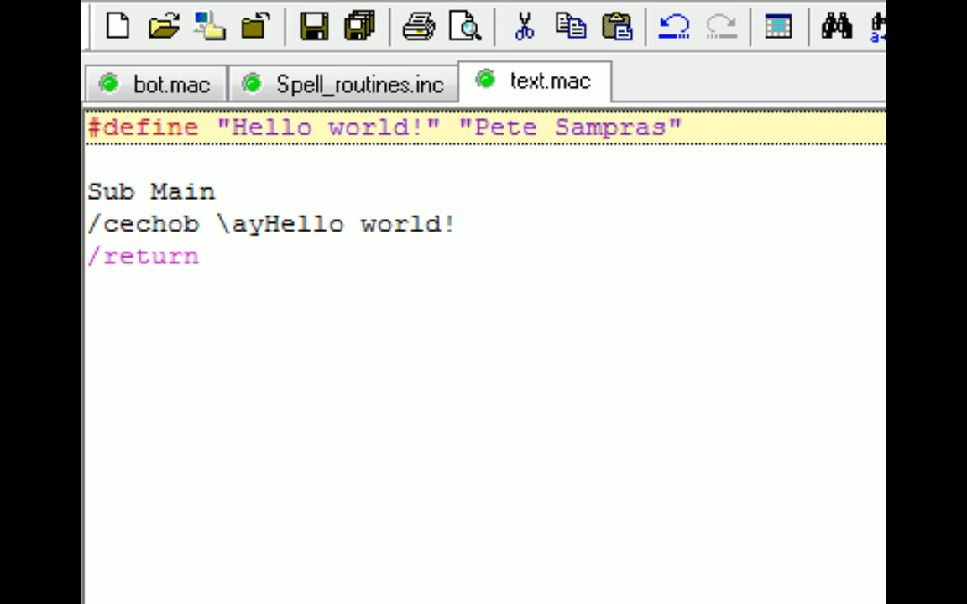
# Add '#include spell_routines.inc' below the #define line and review the spell_routines include file.
pyautogui.click(266, 128)
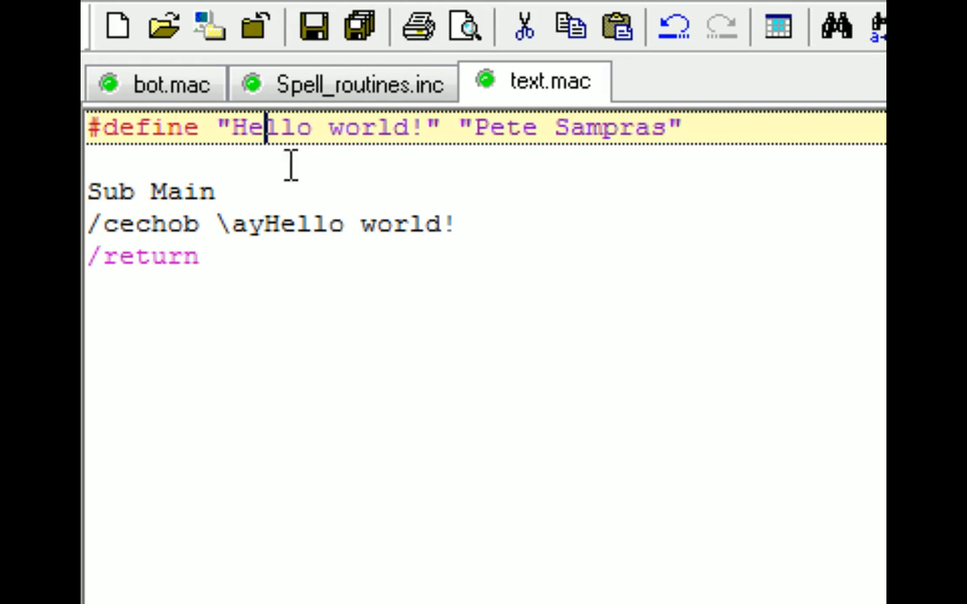
pyautogui.write('#include spell_routines.inc')
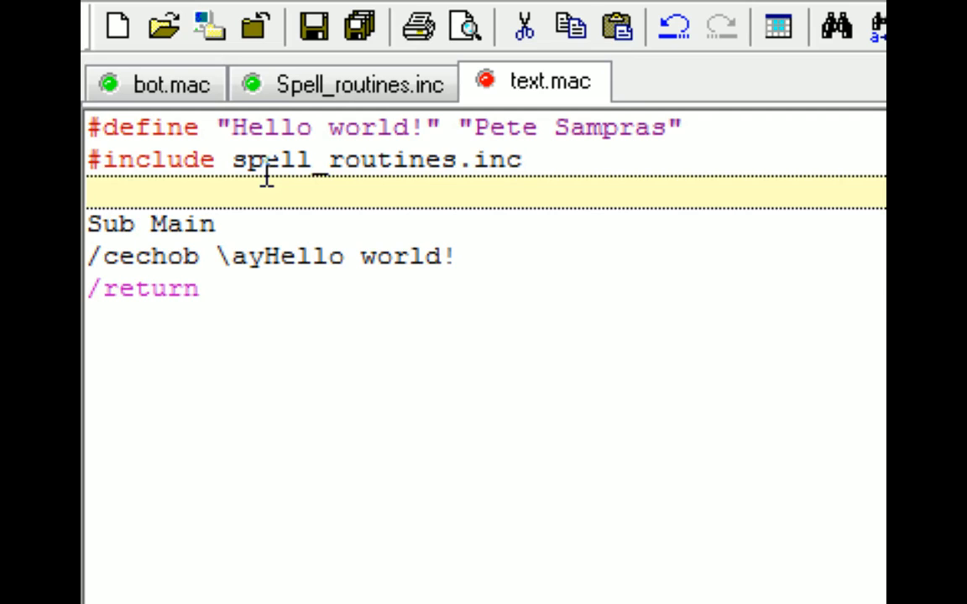
pyautogui.click(345, 82)
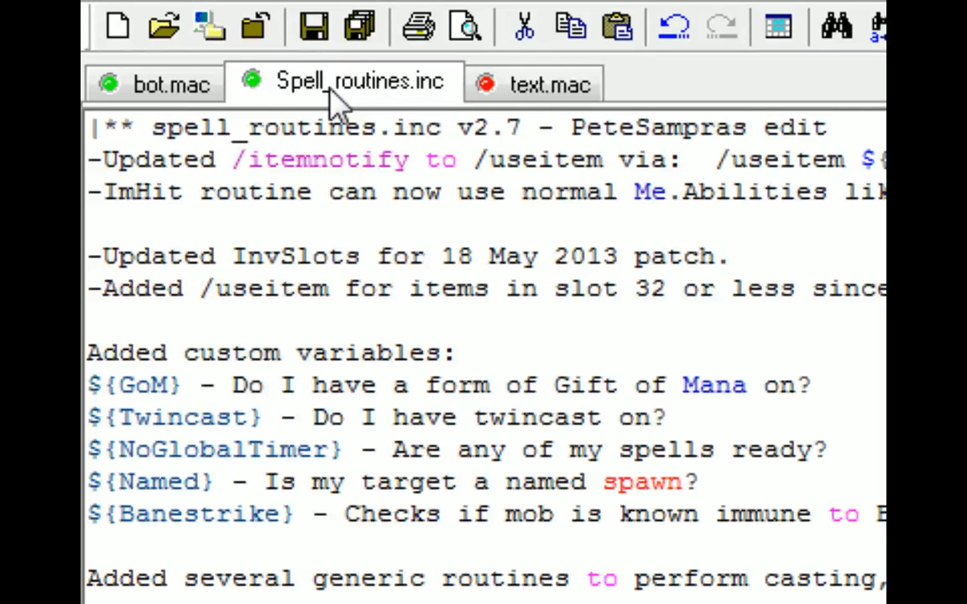
# In text.mac, type '/call Cast "Complete Healing" gem1' and select the #include line.
pyautogui.click(549, 83)
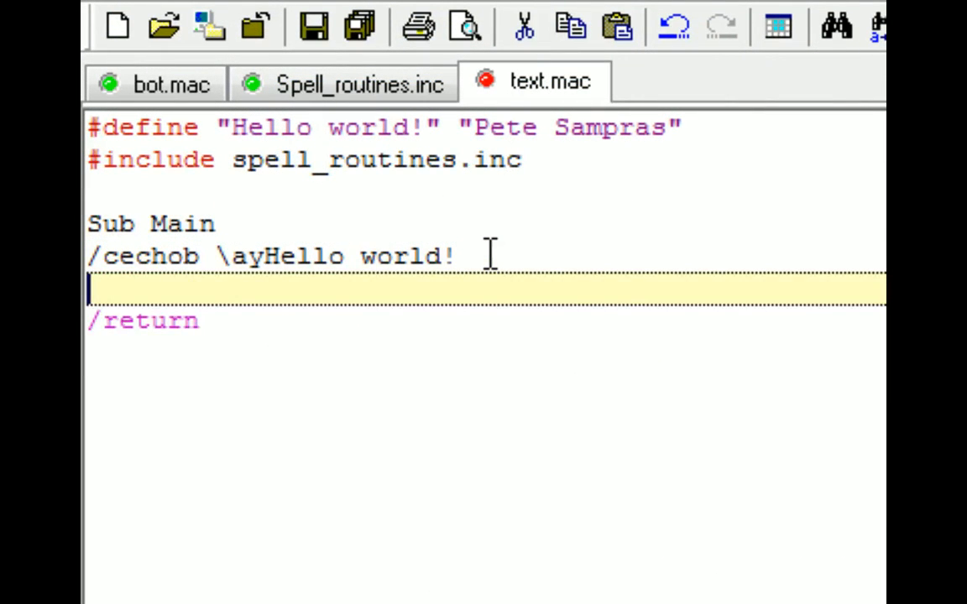
pyautogui.write('/call Cast "Complete Healing" gem1')
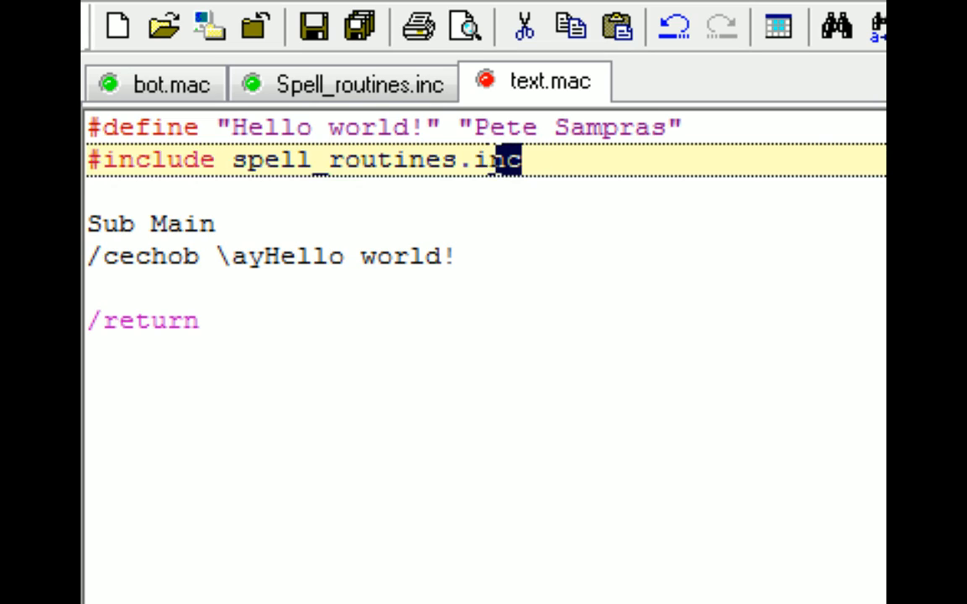
pyautogui.click(101, 160)
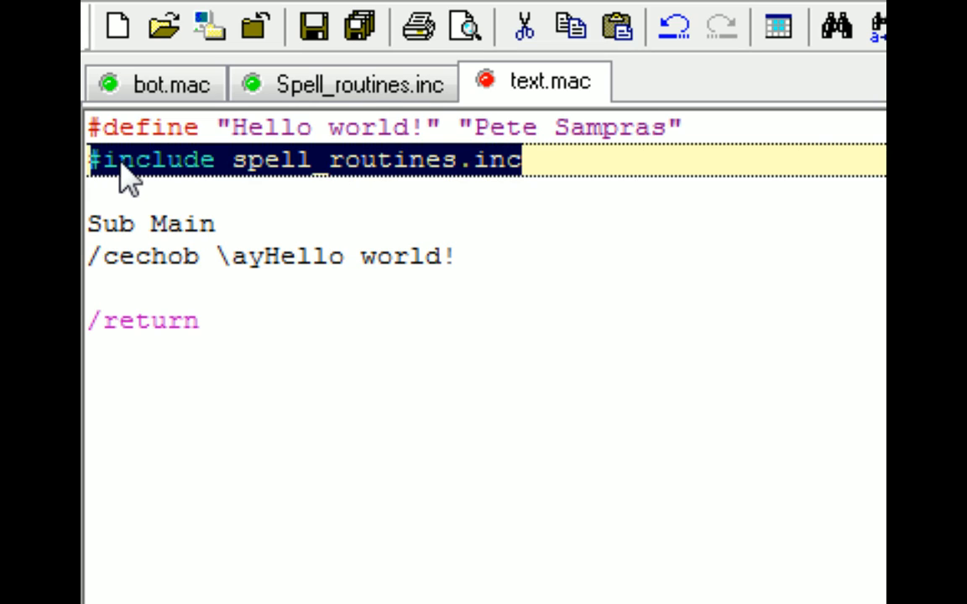
pyautogui.moveTo(488, 313)
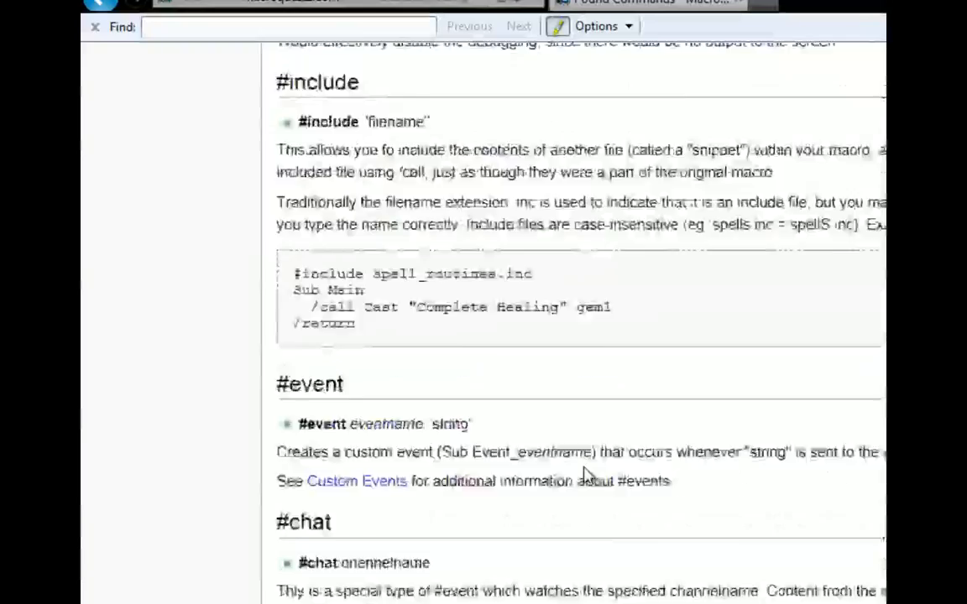
# Scroll the Pound Commands wiki page past #include to the #event and #chat sections.
pyautogui.scroll(-3)
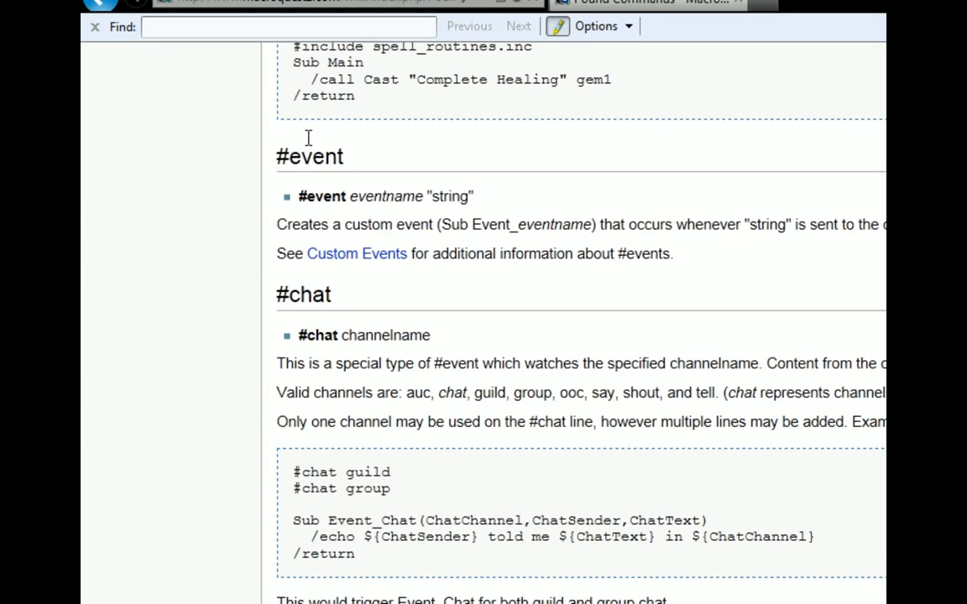
pyautogui.moveTo(258, 88)
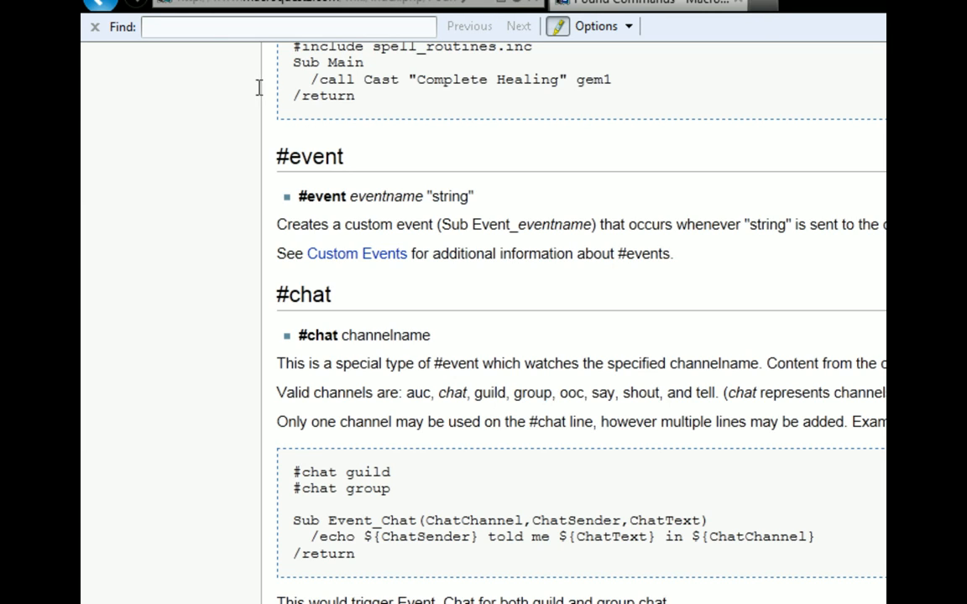
pyautogui.moveTo(438, 96)
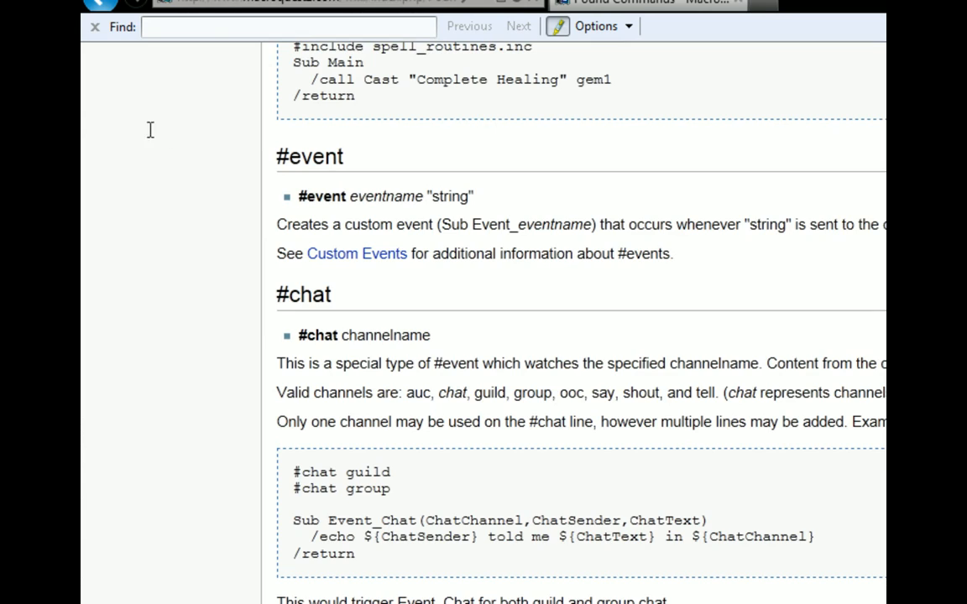
pyautogui.moveTo(263, 127)
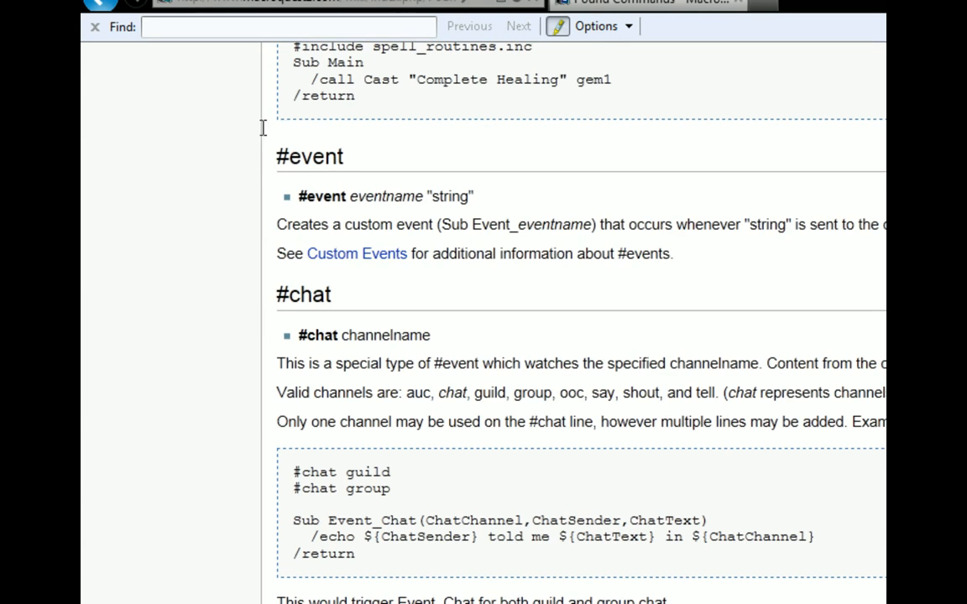
pyautogui.moveTo(288, 136)
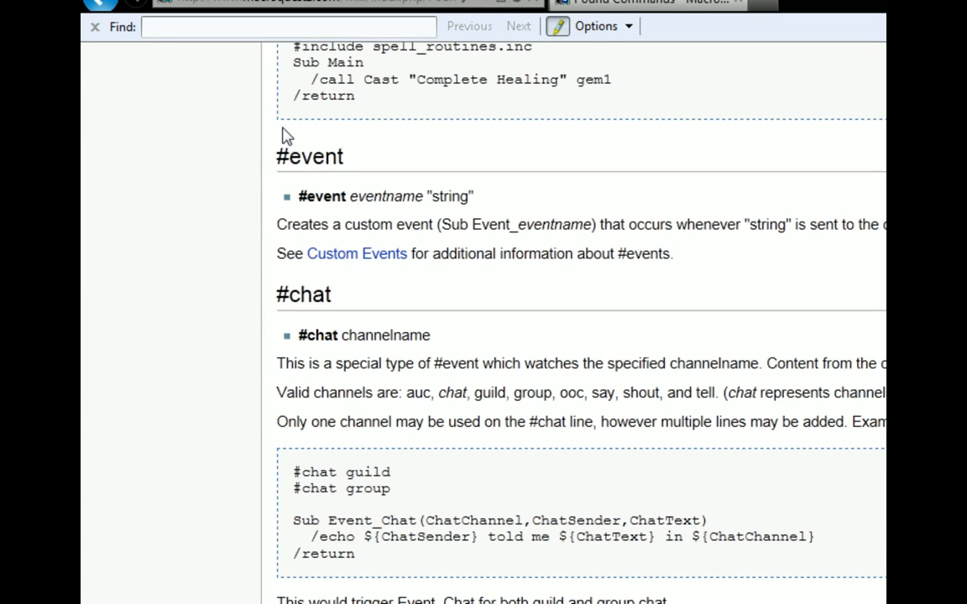
pyautogui.moveTo(301, 130)
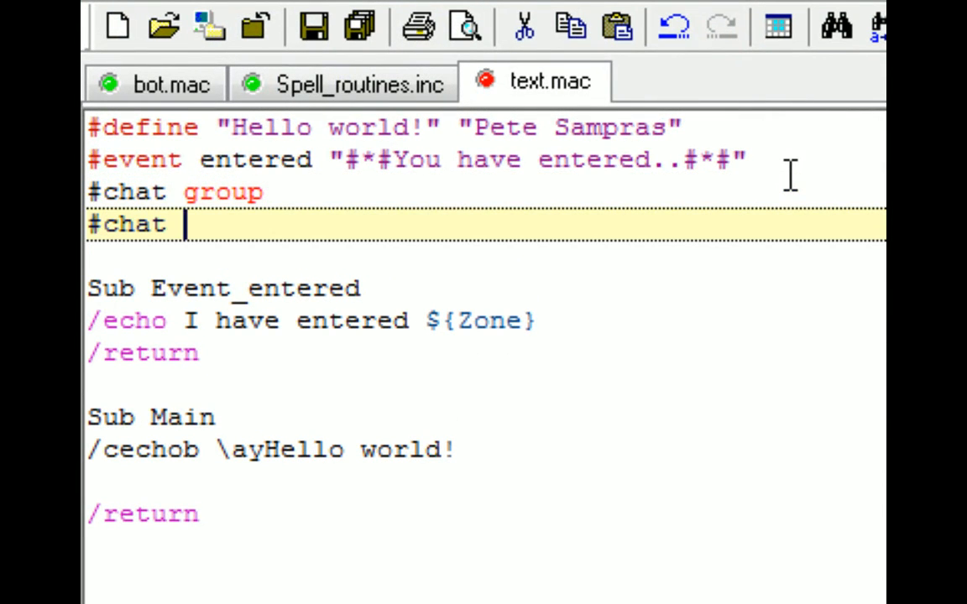
# Add '#chat guild' and '#chat say' lines, then edit the Event_Chat /echo line.
pyautogui.write('guild')
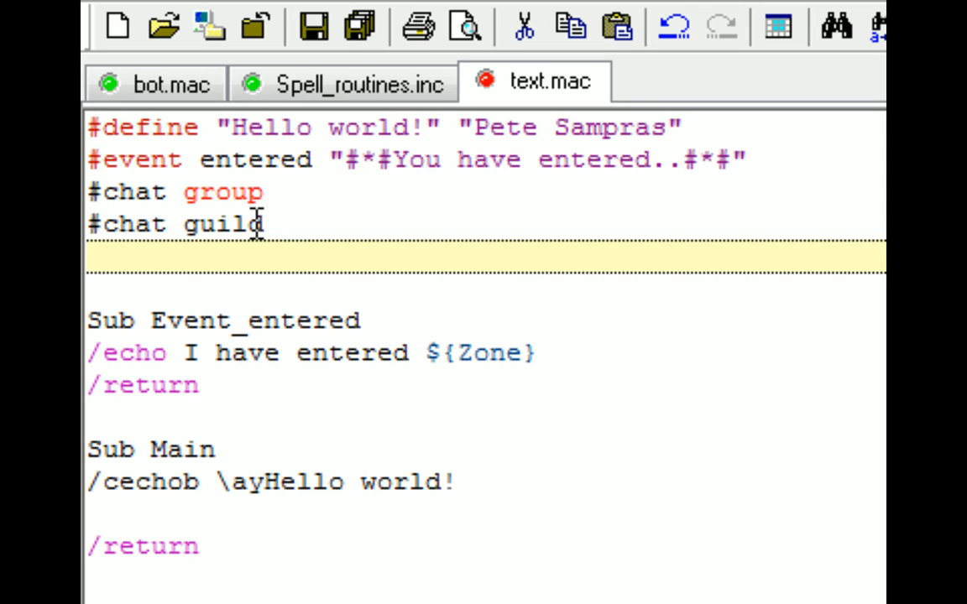
pyautogui.write('#chat sa')
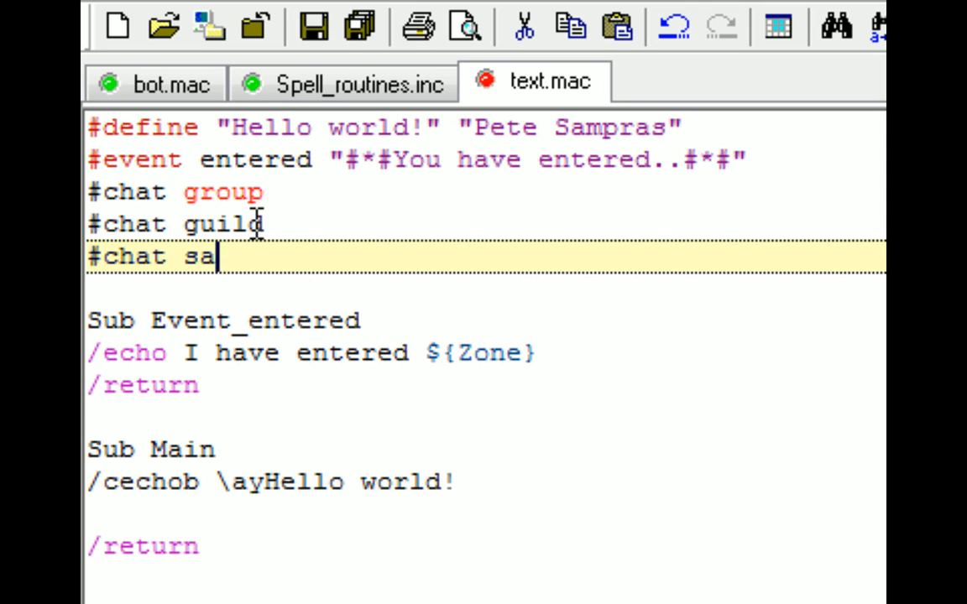
pyautogui.write('y')
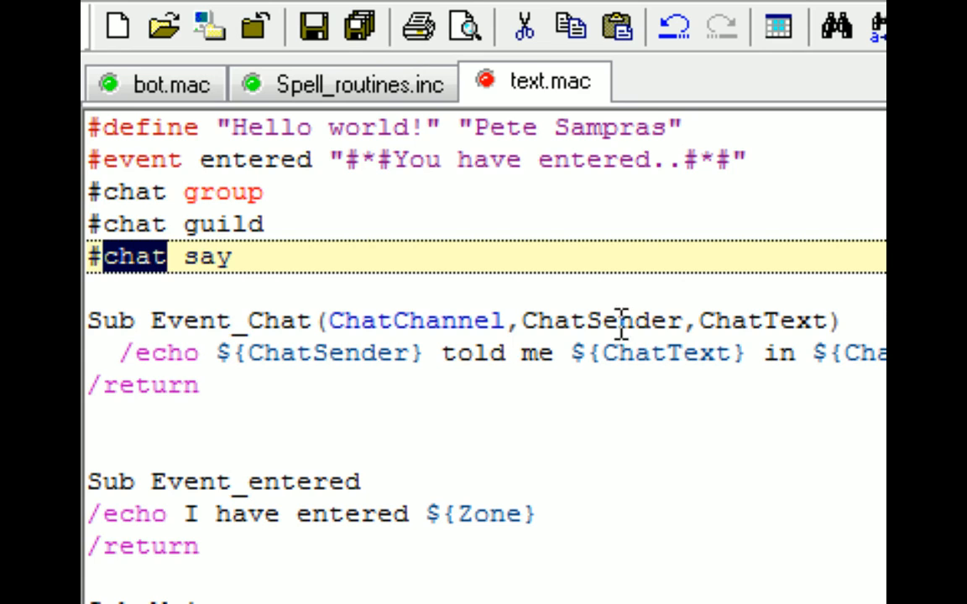
pyautogui.click(333, 352)
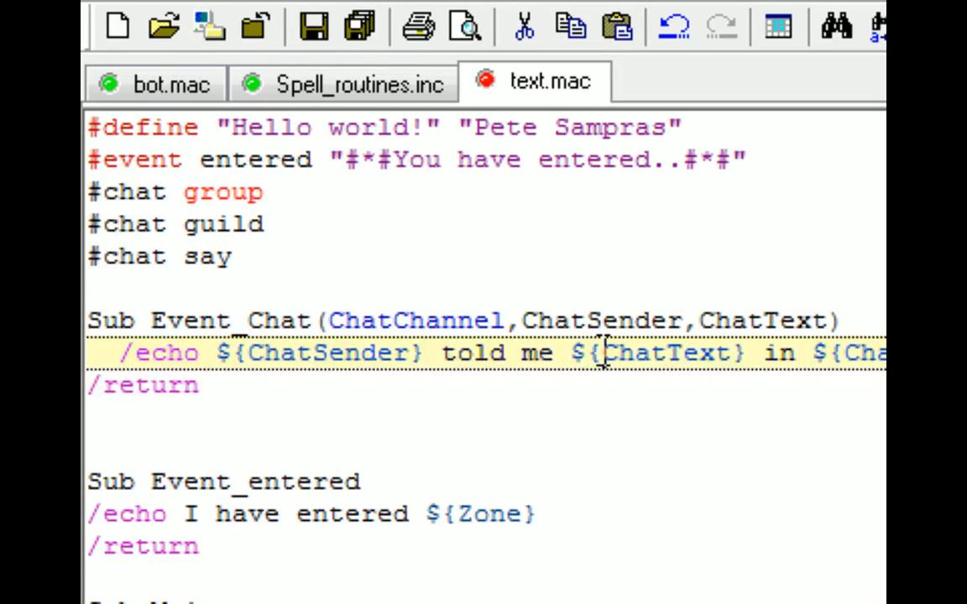
pyautogui.doubleClick(662, 352)
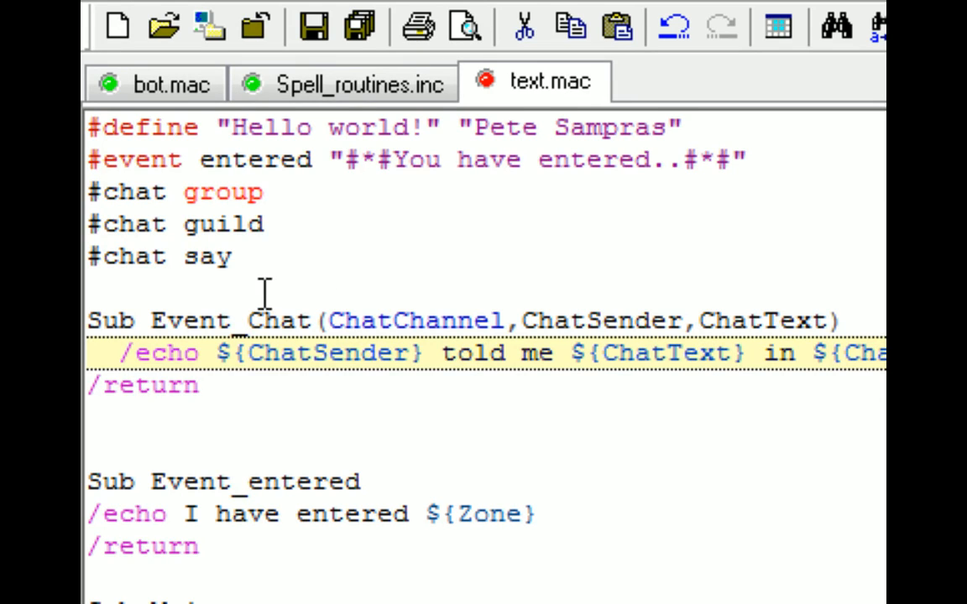
pyautogui.moveTo(143, 179)
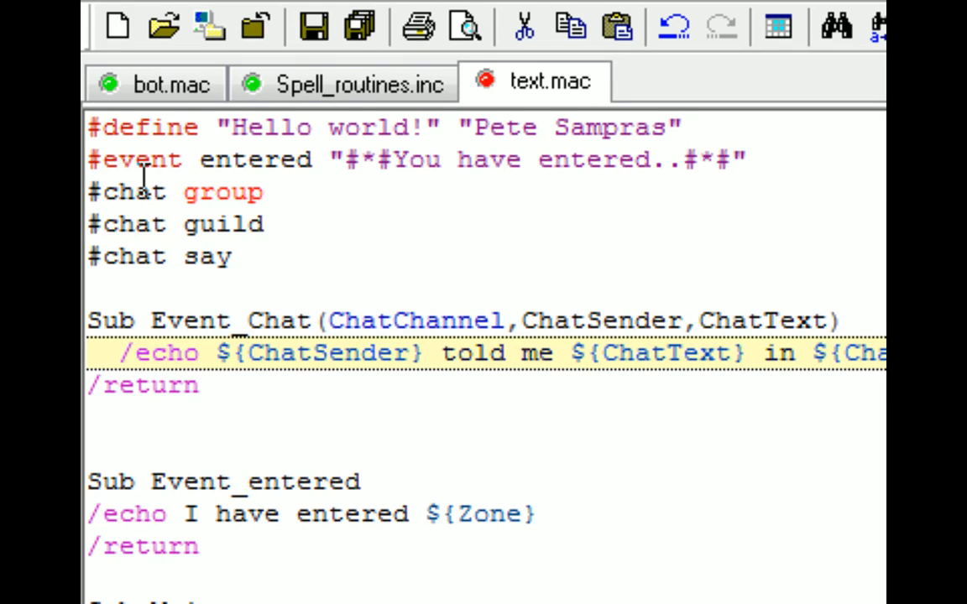